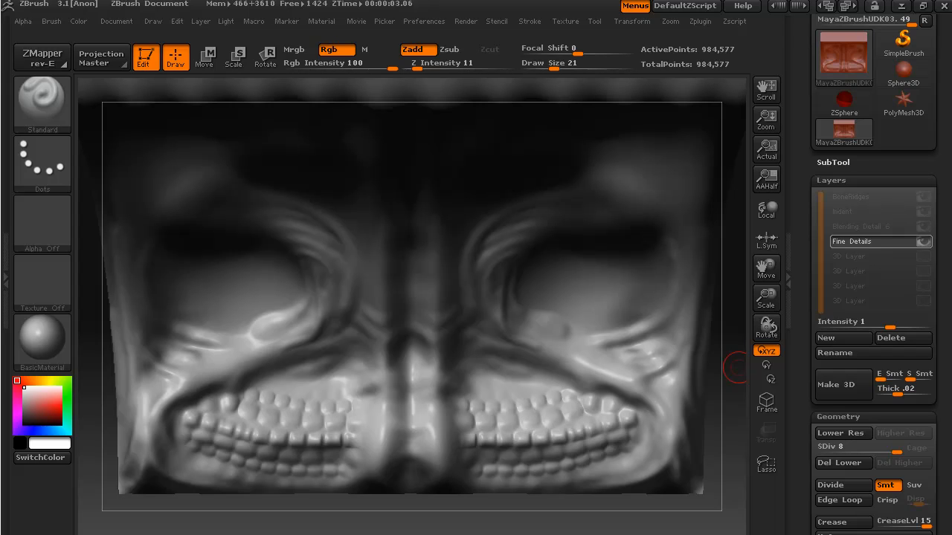
{"action": "mouse_move", "coordinate": [728, 462]}
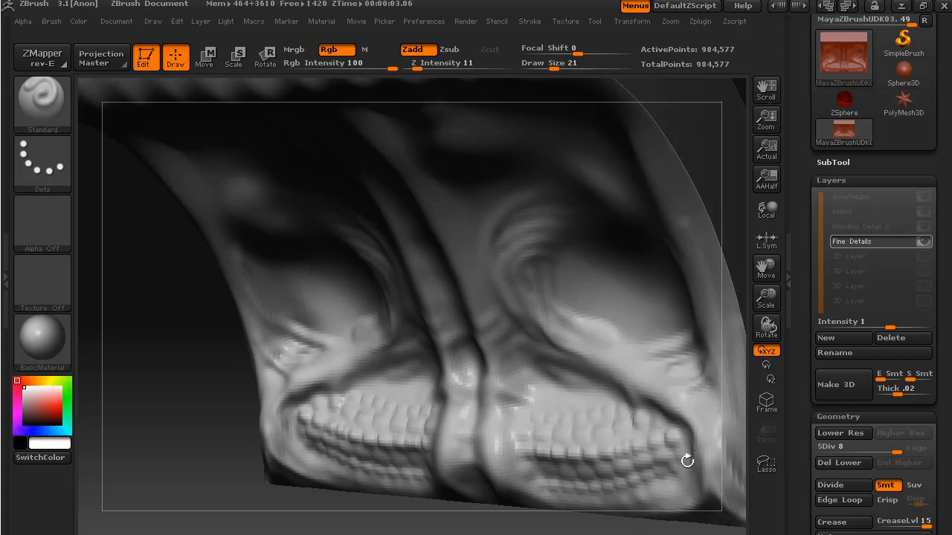
Inspect the panel from several angles, then set the stroke type to DragRect.
{"action": "left_click_drag", "start_coordinate": [687, 461], "coordinate": [730, 437]}
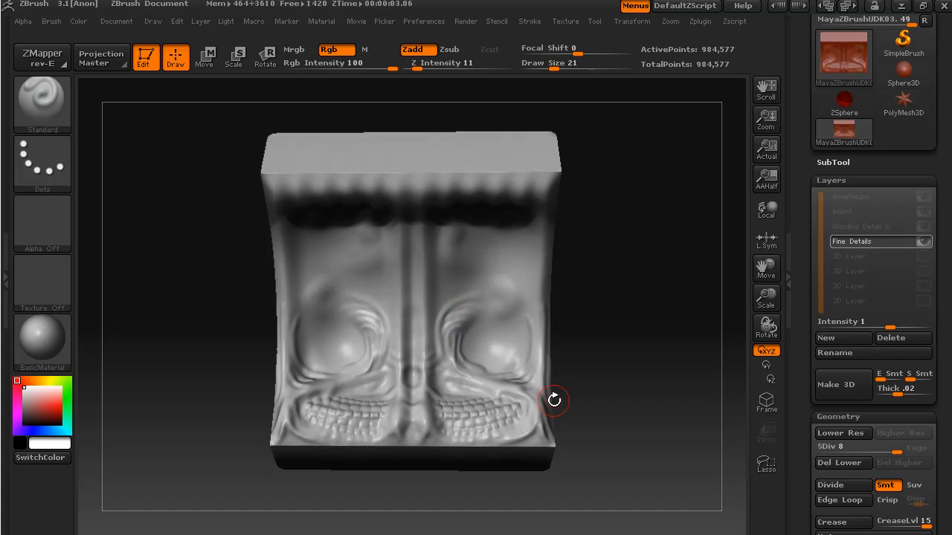
{"action": "left_click_drag", "start_coordinate": [554, 400], "coordinate": [588, 392]}
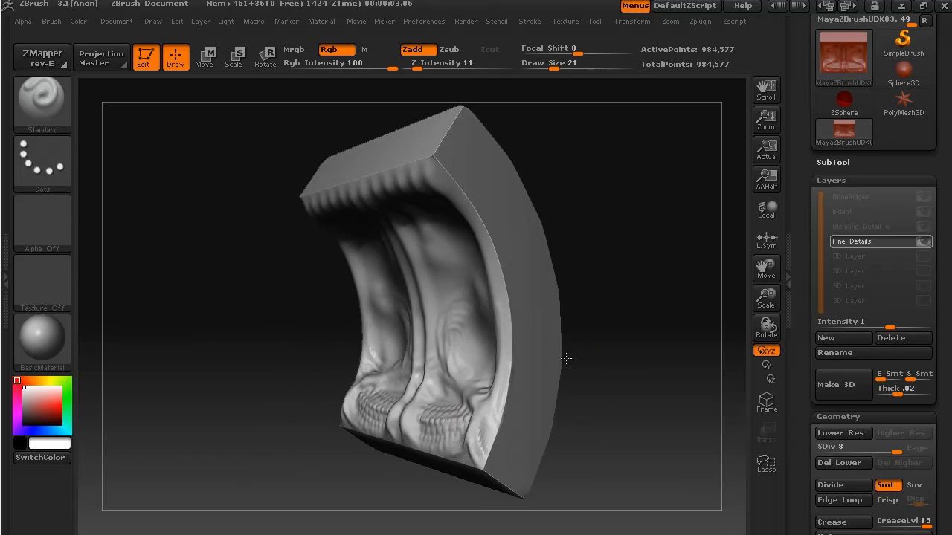
{"action": "left_click_drag", "start_coordinate": [565, 359], "coordinate": [629, 352]}
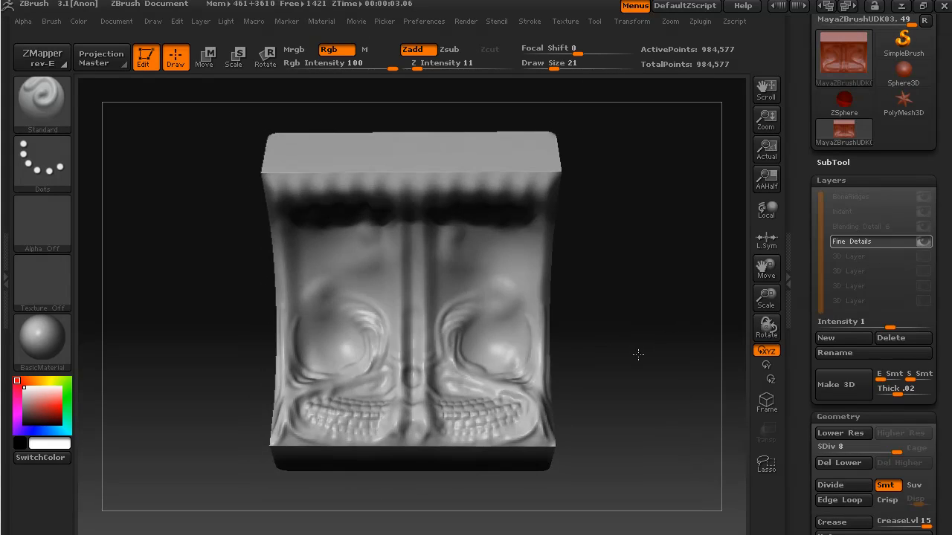
{"action": "left_click_drag", "start_coordinate": [638, 354], "coordinate": [647, 348]}
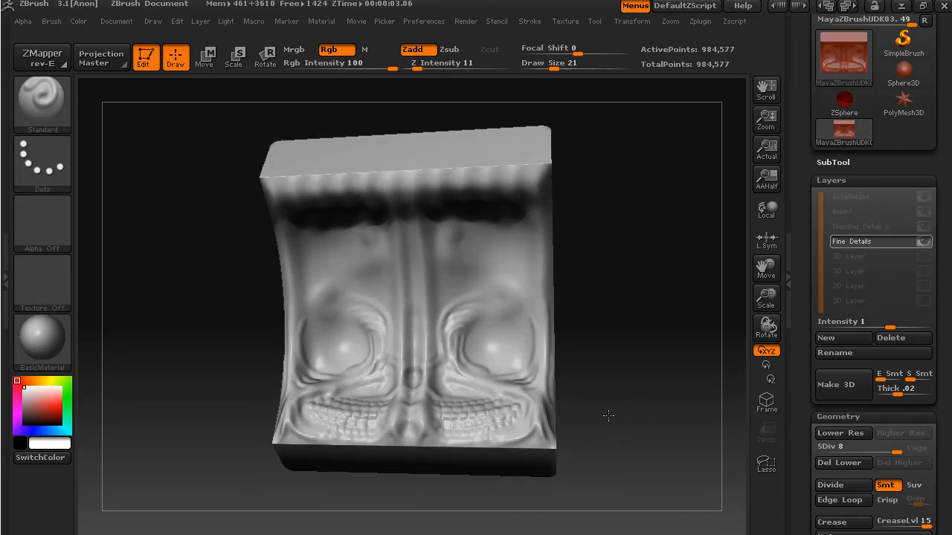
{"action": "left_click_drag", "start_coordinate": [609, 415], "coordinate": [621, 403]}
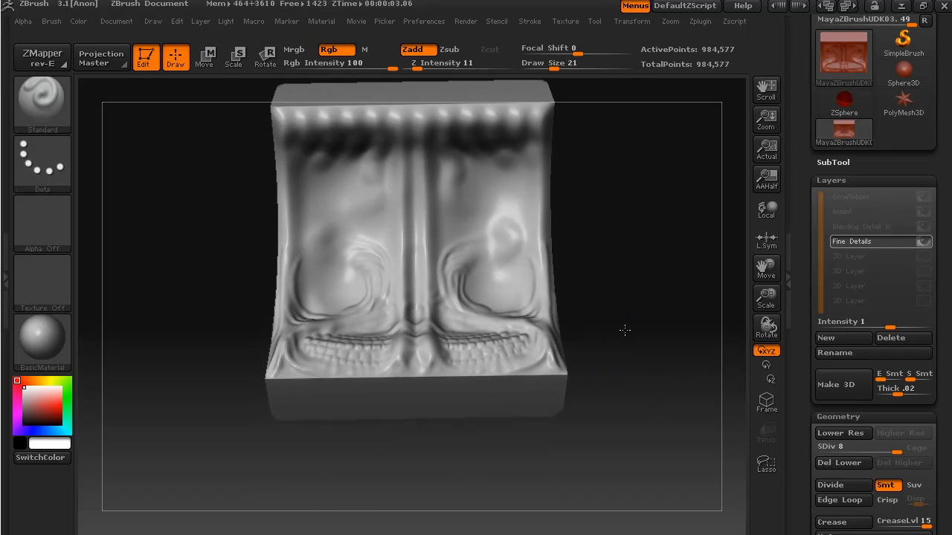
{"action": "left_click_drag", "start_coordinate": [625, 330], "coordinate": [616, 319]}
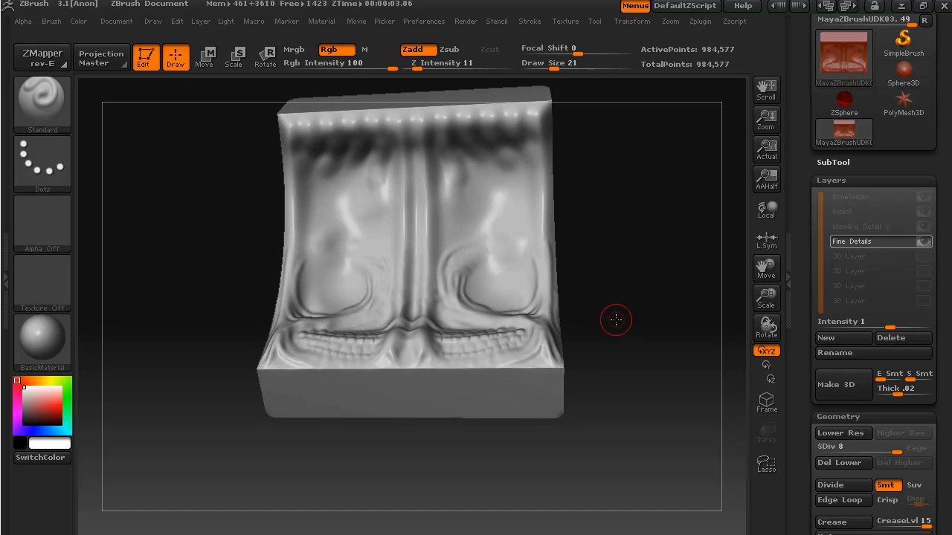
{"action": "left_click_drag", "start_coordinate": [616, 320], "coordinate": [665, 284]}
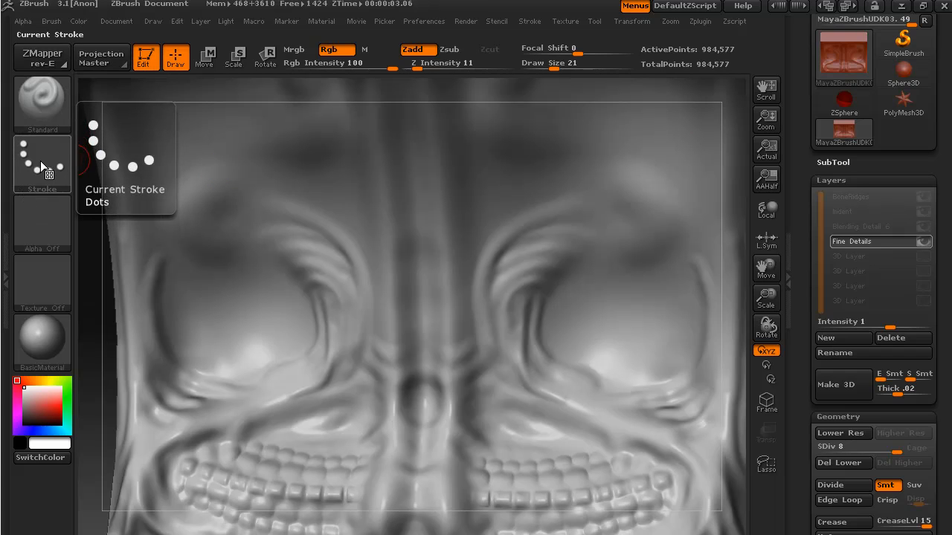
{"action": "left_click", "coordinate": [42, 164]}
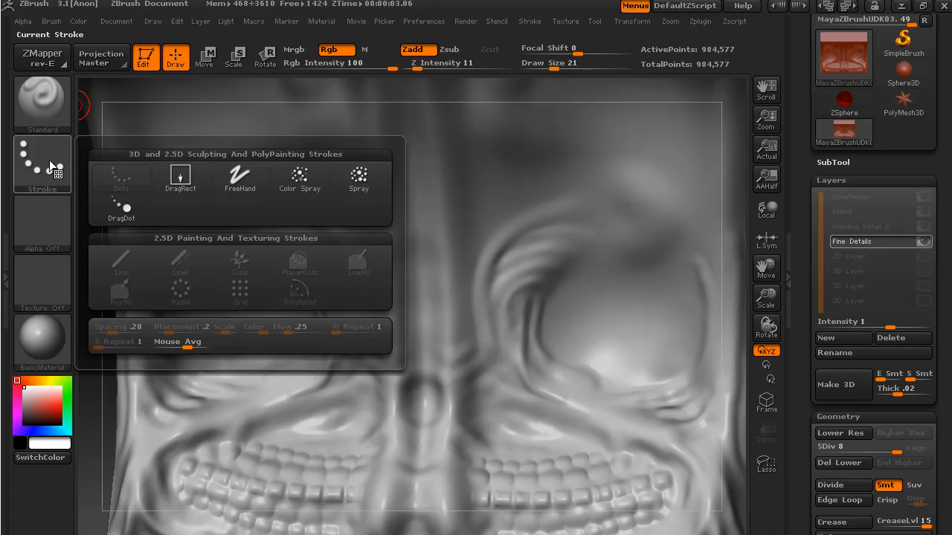
{"action": "left_click", "coordinate": [180, 177]}
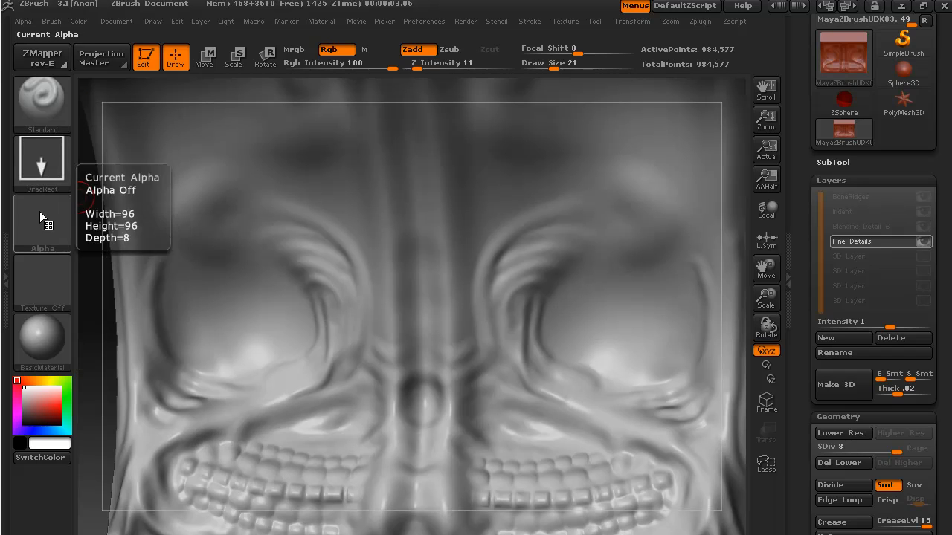
Choose the spotted alpha as the brush stamp.
{"action": "left_click", "coordinate": [41, 223]}
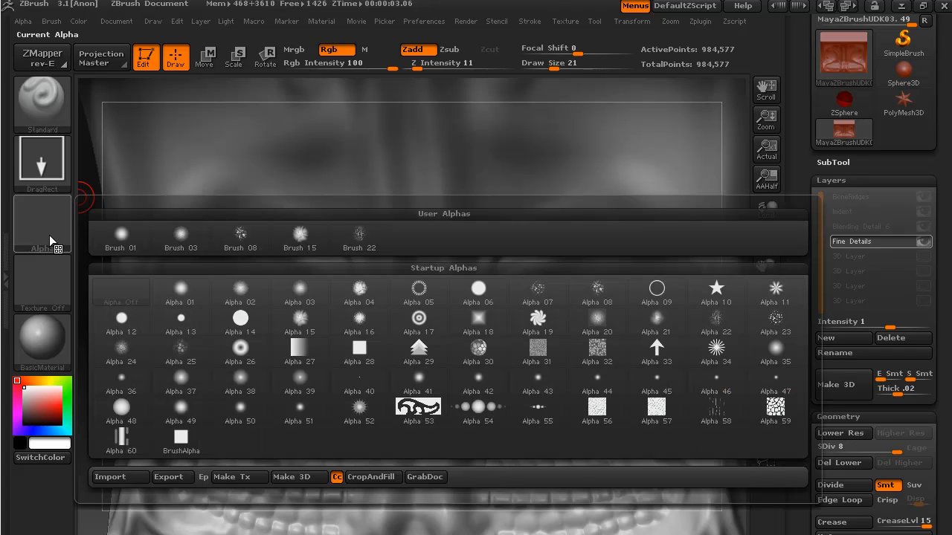
{"action": "left_click", "coordinate": [478, 381]}
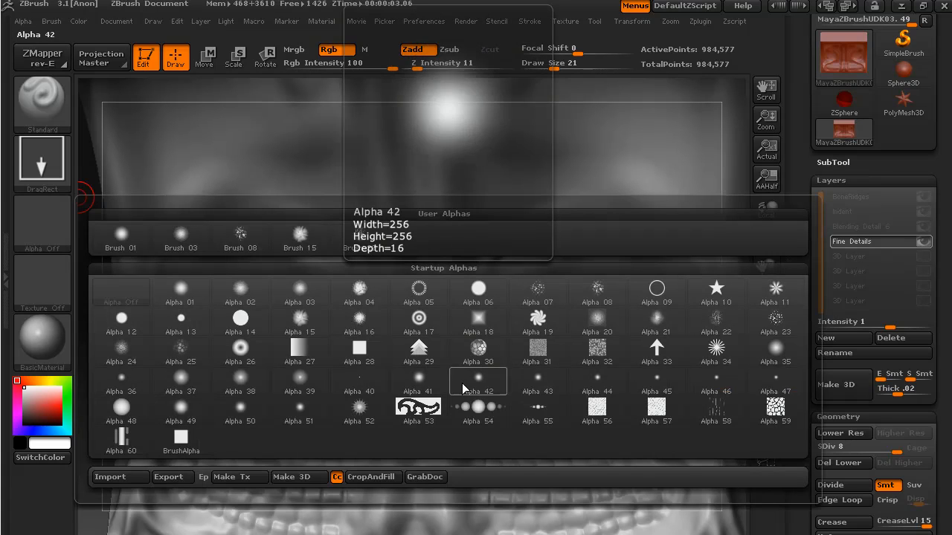
{"action": "left_click", "coordinate": [120, 351]}
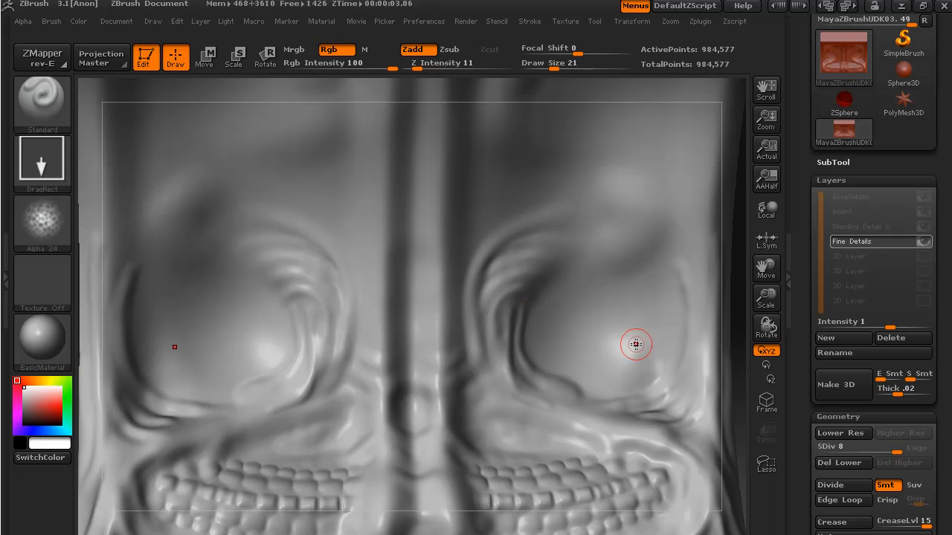
{"action": "mouse_move", "coordinate": [844, 58]}
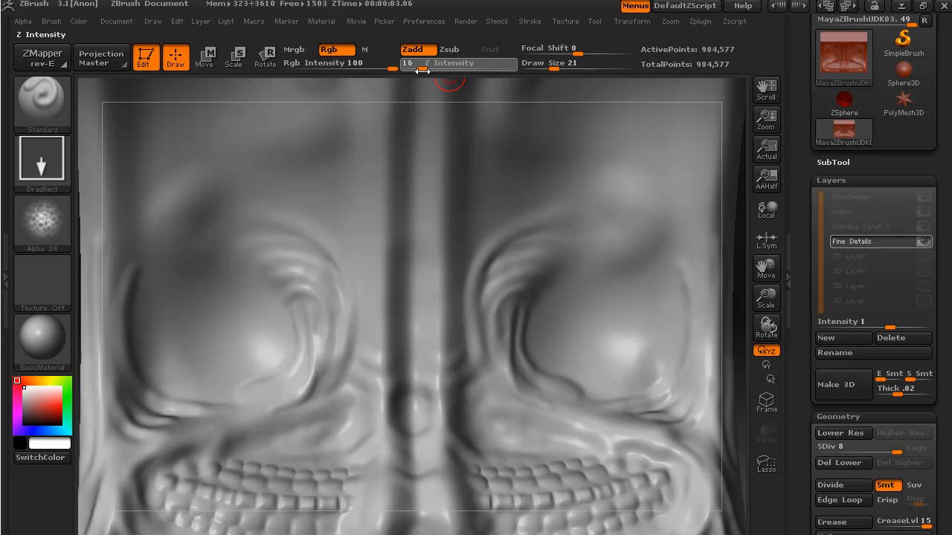
Raise Z Intensity to 22 and check the stamped texture in both eye sockets.
{"action": "left_click_drag", "start_coordinate": [414, 69], "coordinate": [427, 68]}
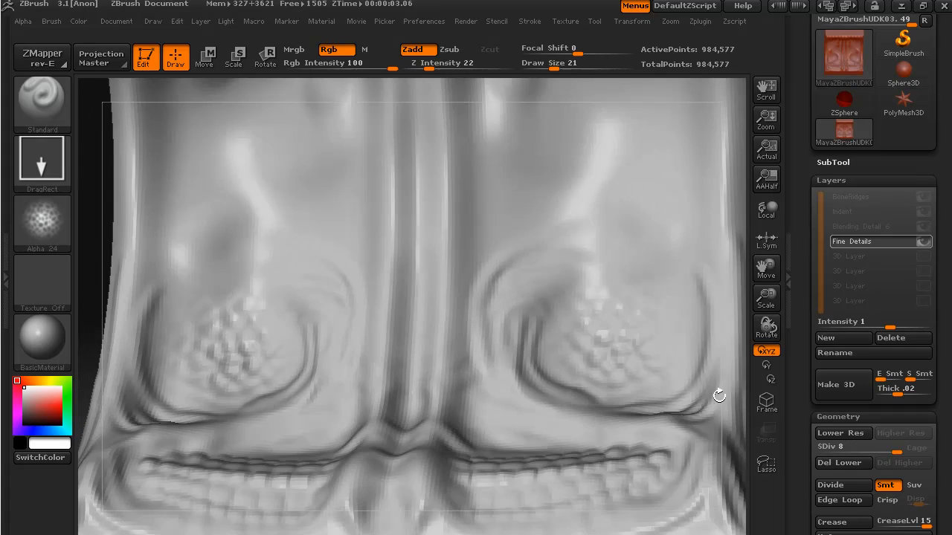
{"action": "left_click_drag", "start_coordinate": [719, 395], "coordinate": [680, 414]}
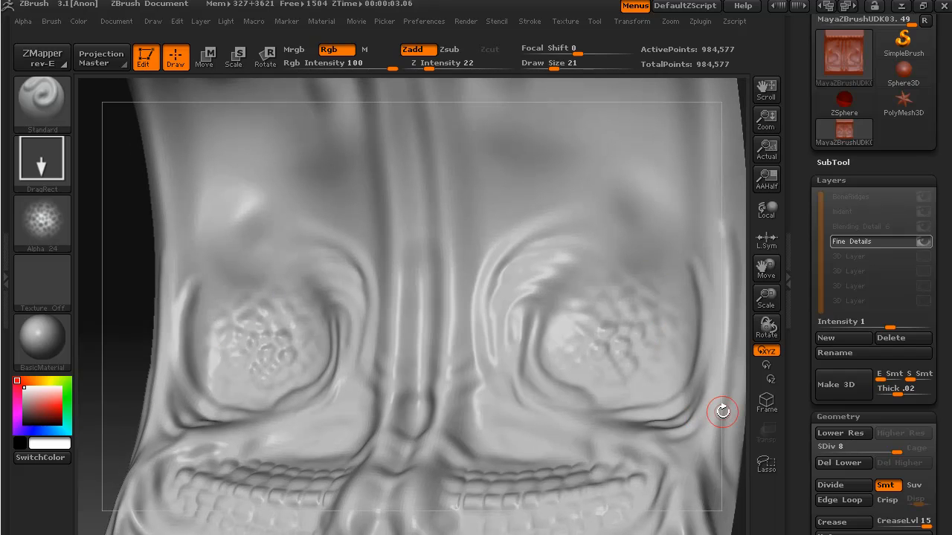
{"action": "left_click_drag", "start_coordinate": [722, 412], "coordinate": [652, 379]}
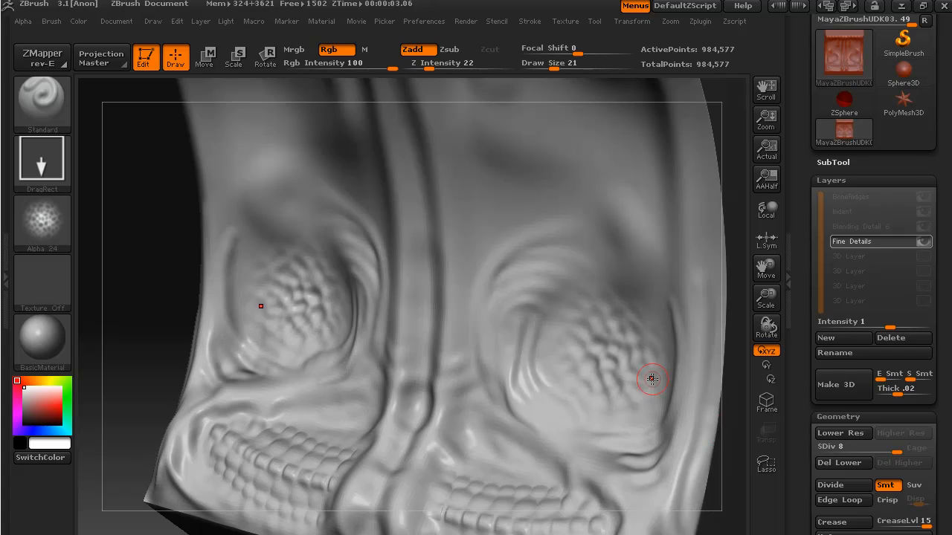
{"action": "mouse_move", "coordinate": [645, 397]}
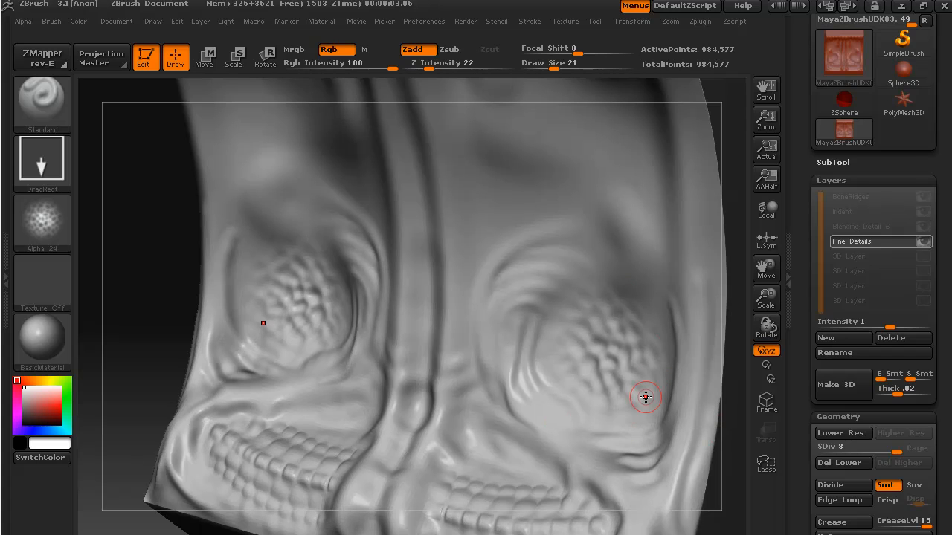
{"action": "mouse_move", "coordinate": [587, 347]}
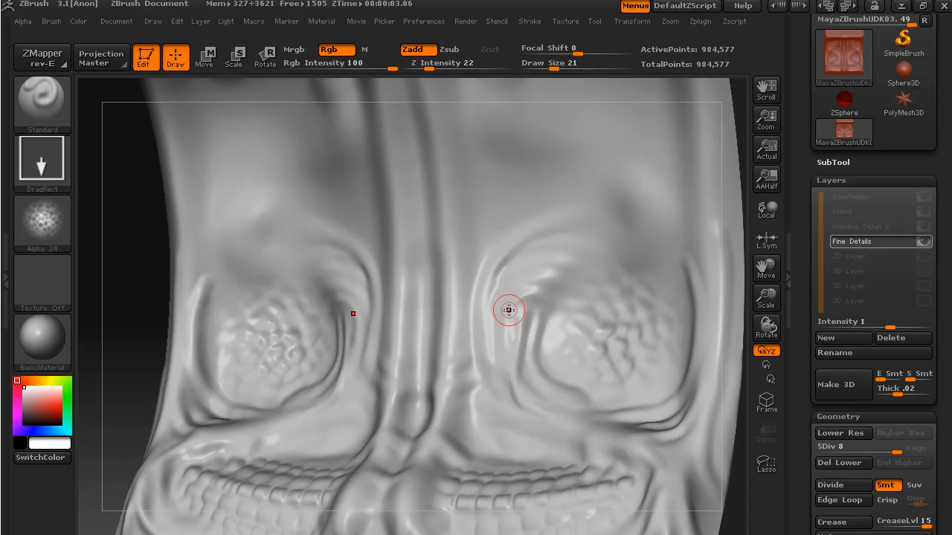
{"action": "mouse_move", "coordinate": [606, 331]}
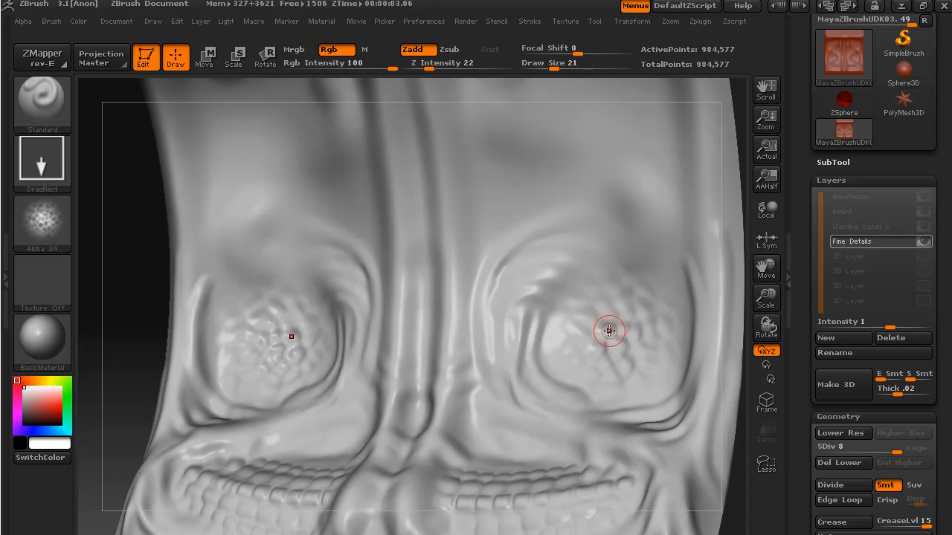
{"action": "mouse_move", "coordinate": [614, 331]}
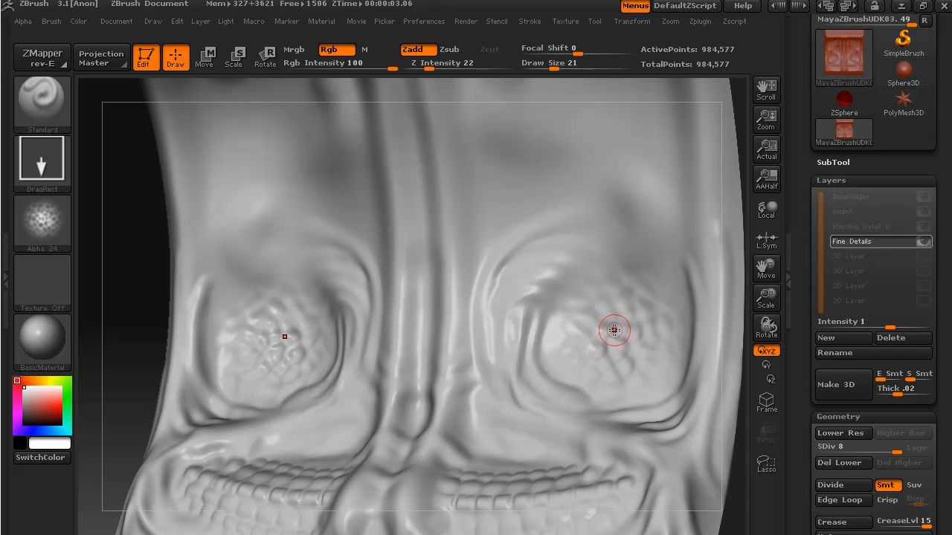
{"action": "mouse_move", "coordinate": [523, 187]}
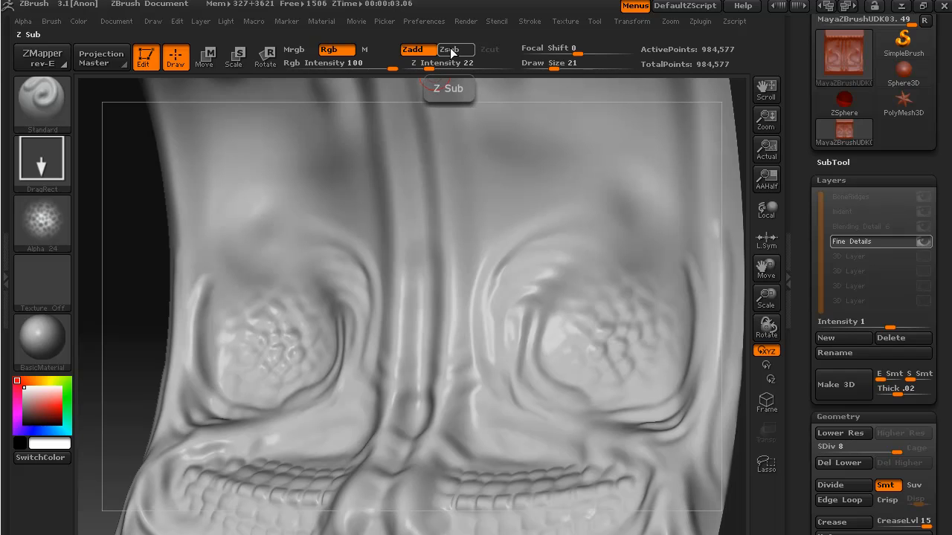
Orbit the skull to a head-on front view.
{"action": "left_click", "coordinate": [412, 49]}
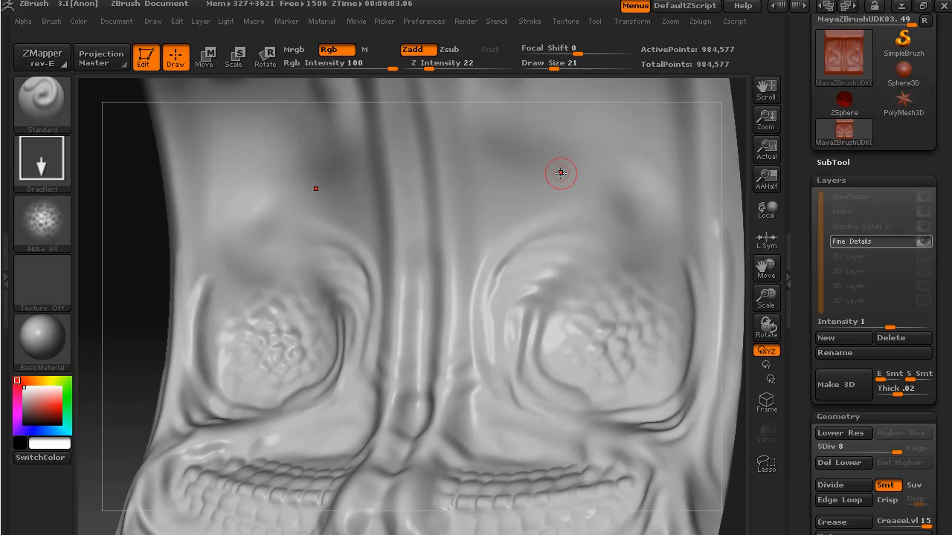
{"action": "mouse_move", "coordinate": [542, 184]}
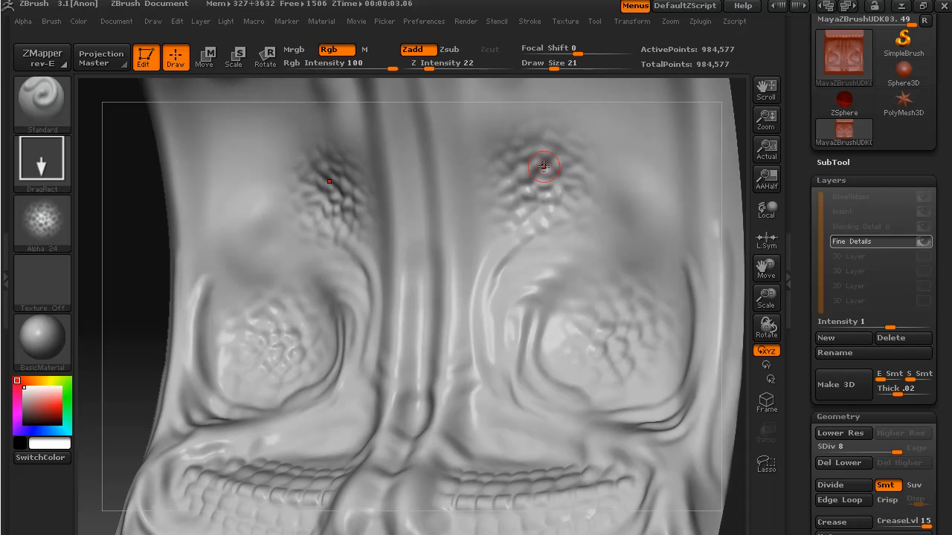
{"action": "mouse_move", "coordinate": [526, 164]}
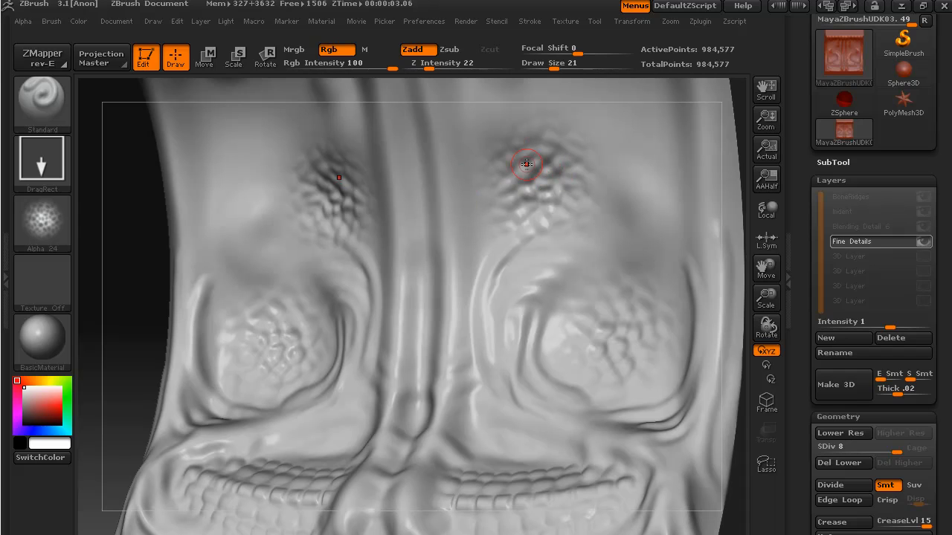
{"action": "mouse_move", "coordinate": [735, 221]}
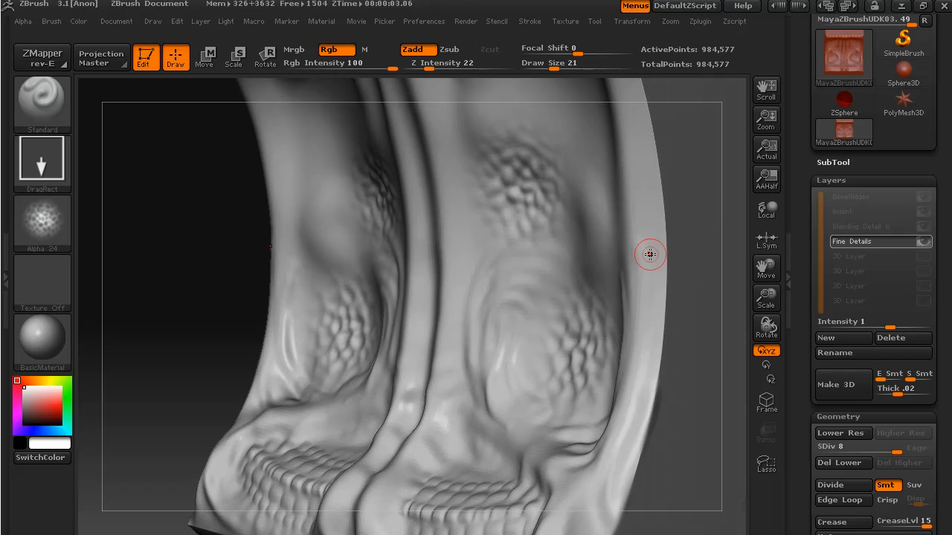
{"action": "left_click_drag", "start_coordinate": [650, 254], "coordinate": [446, 297]}
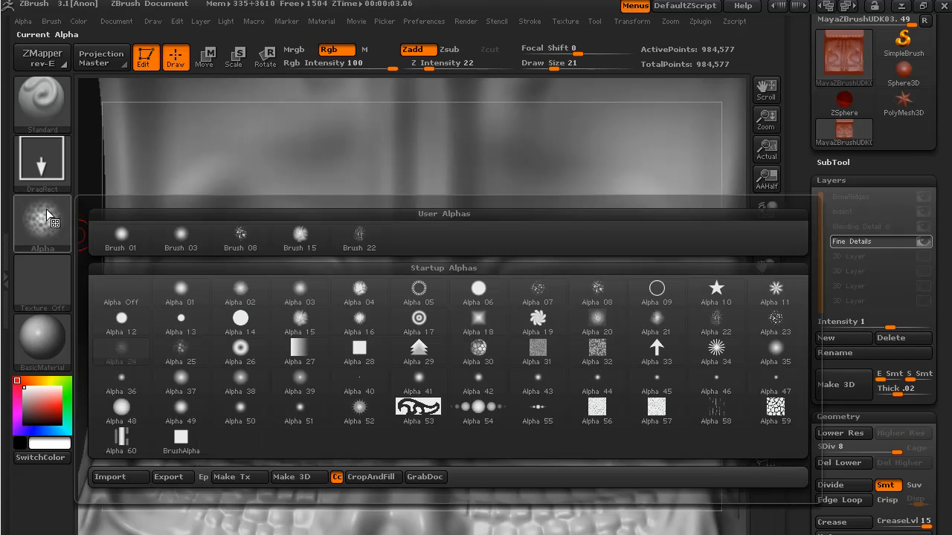
Preview the Startup Alphas and select the cracked spider-vein Alpha 22.
{"action": "left_click", "coordinate": [477, 381]}
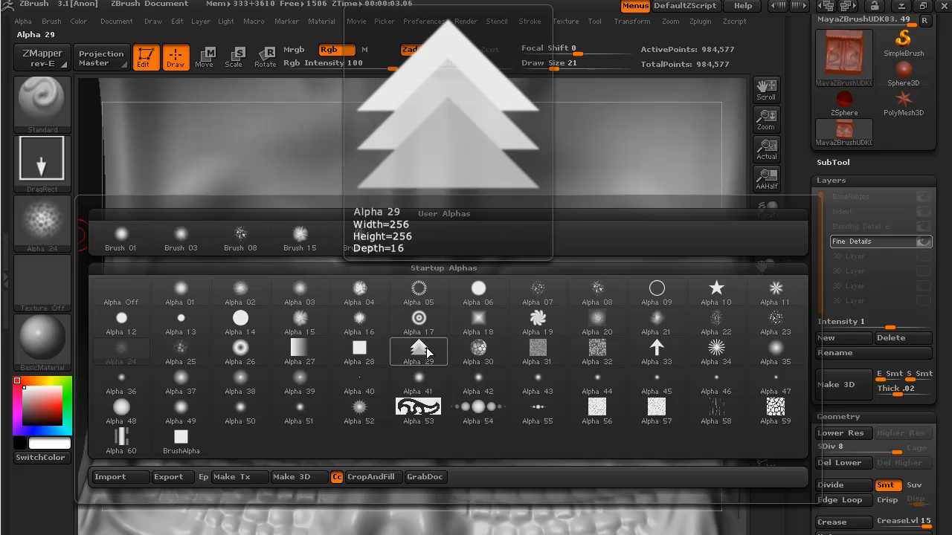
{"action": "left_click", "coordinate": [418, 351]}
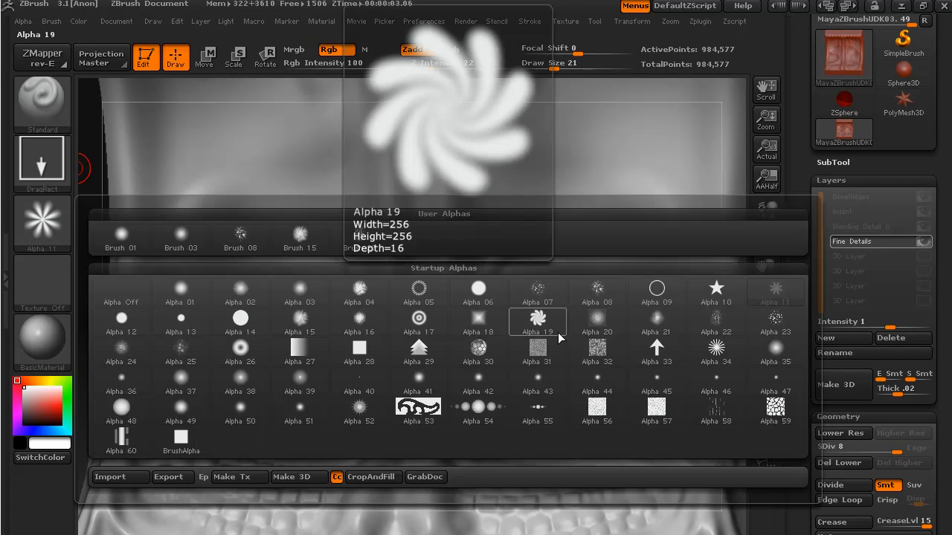
{"action": "left_click", "coordinate": [716, 322]}
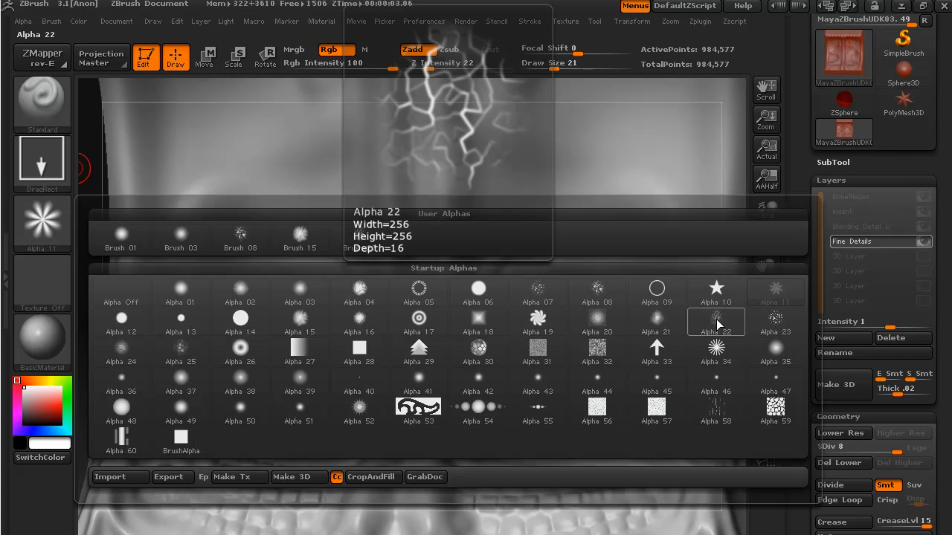
{"action": "left_click", "coordinate": [716, 322]}
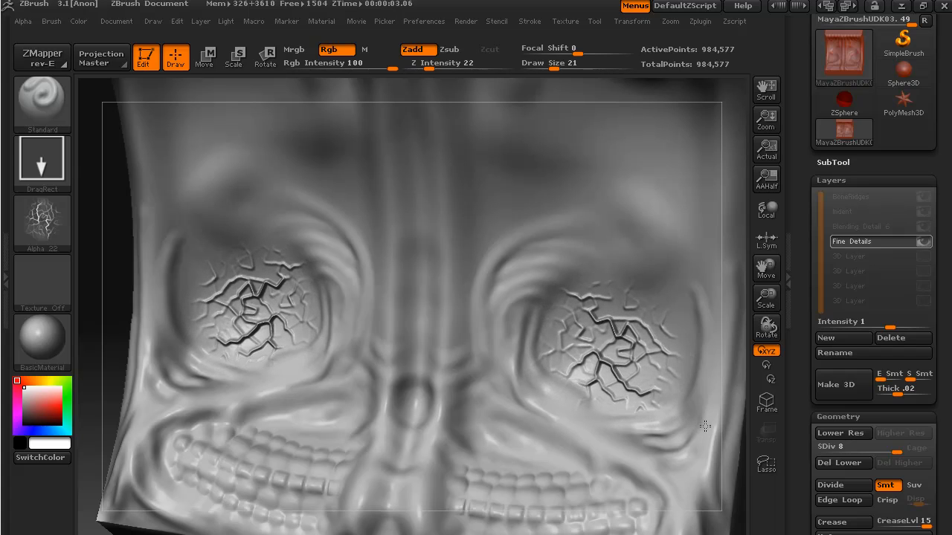
Undo the deep crack stamps and lower Z Intensity from 22 to 10.
{"action": "left_click", "coordinate": [647, 313]}
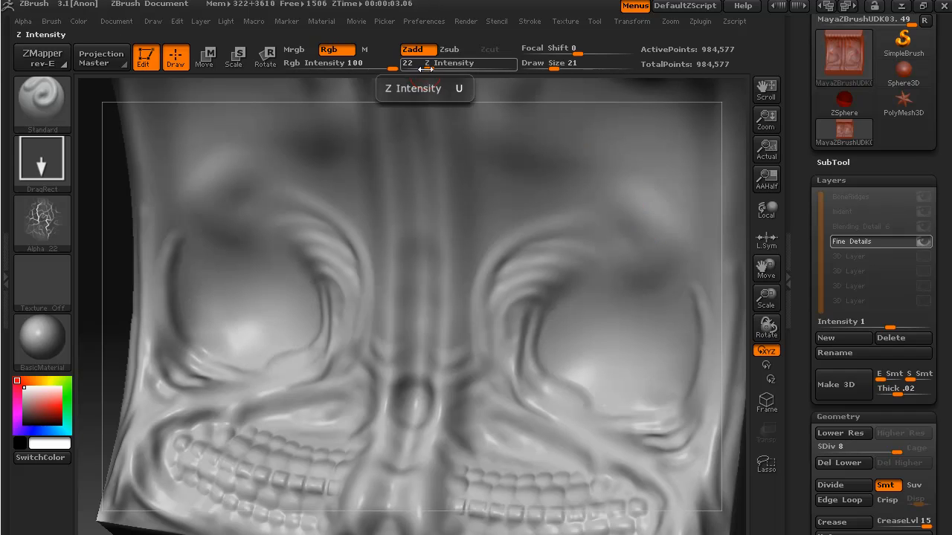
{"action": "left_click_drag", "start_coordinate": [424, 63], "coordinate": [407, 63]}
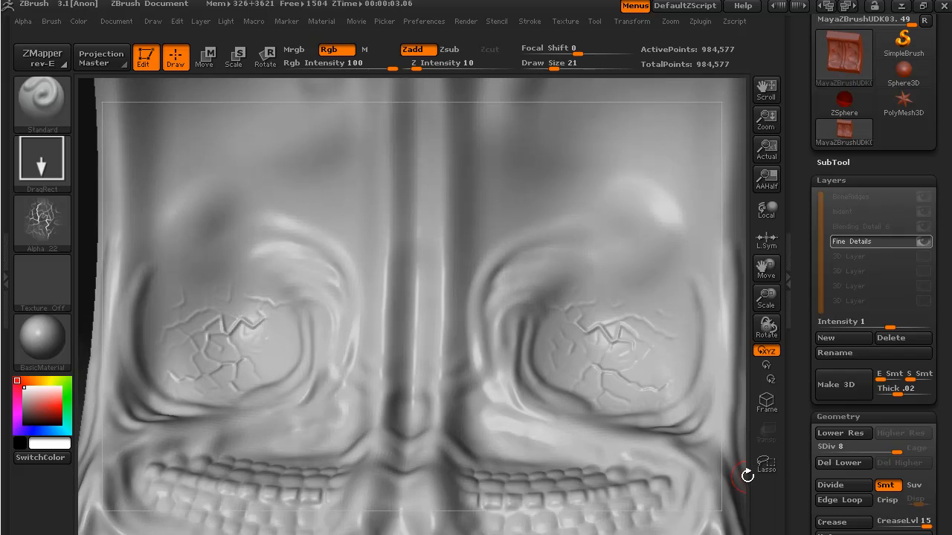
{"action": "left_click_drag", "start_coordinate": [748, 476], "coordinate": [721, 405]}
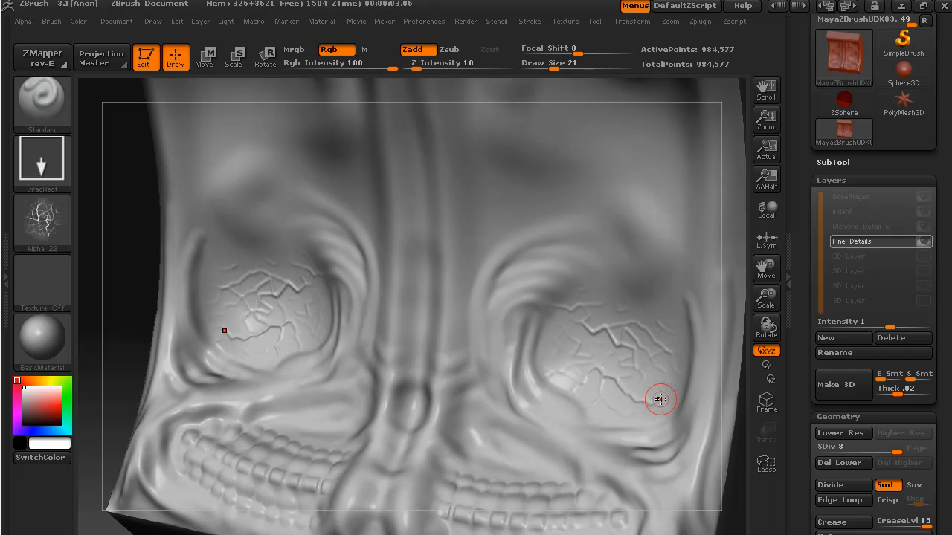
{"action": "mouse_move", "coordinate": [648, 385]}
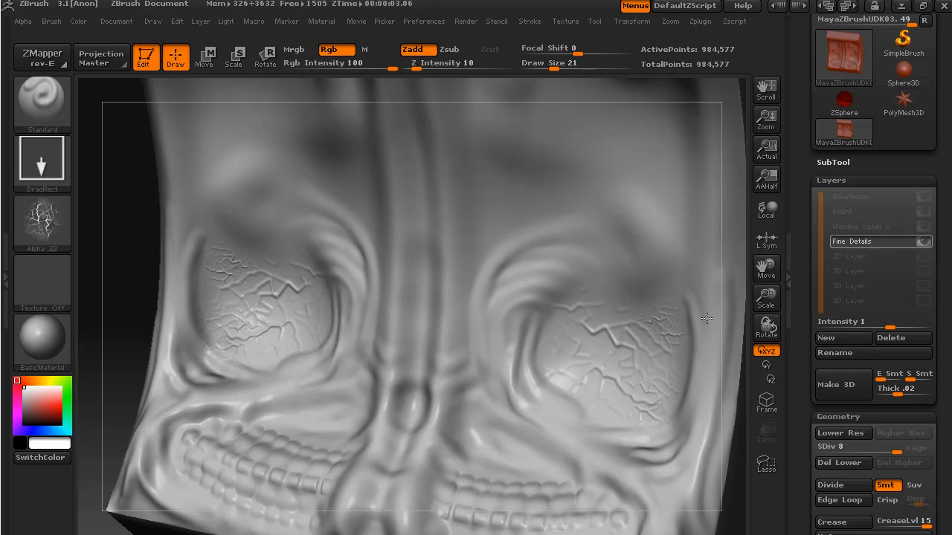
Add further shallow Alpha 22 crack stamps across both eye sockets.
{"action": "left_click", "coordinate": [584, 315]}
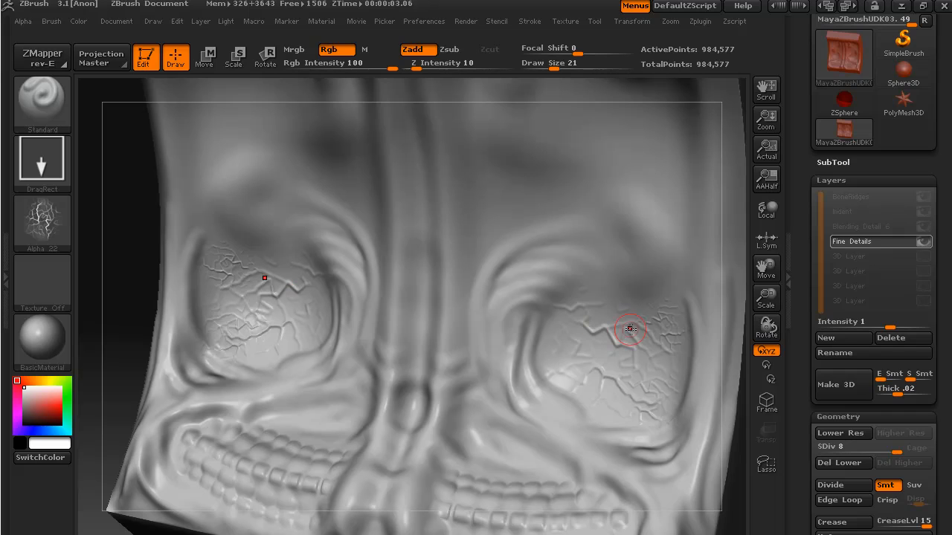
{"action": "mouse_move", "coordinate": [681, 329]}
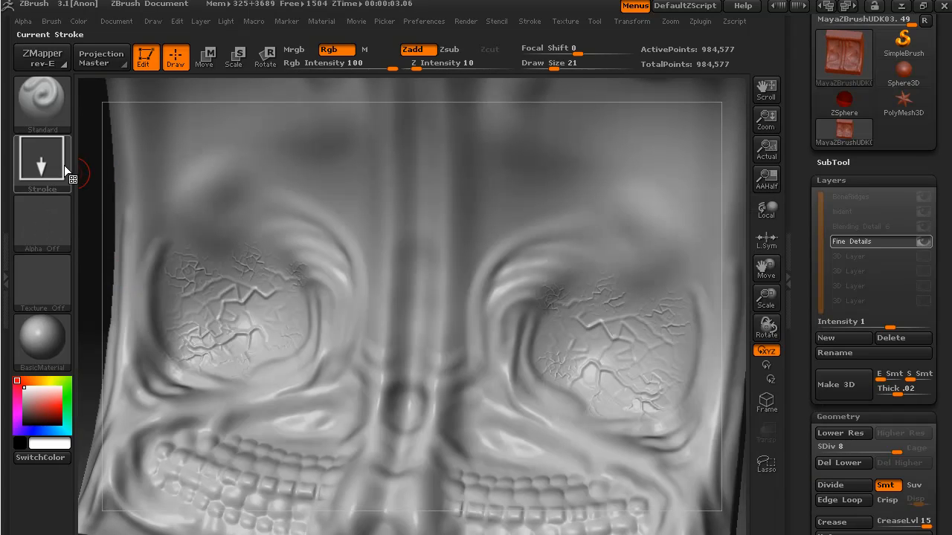
{"action": "left_click", "coordinate": [40, 104]}
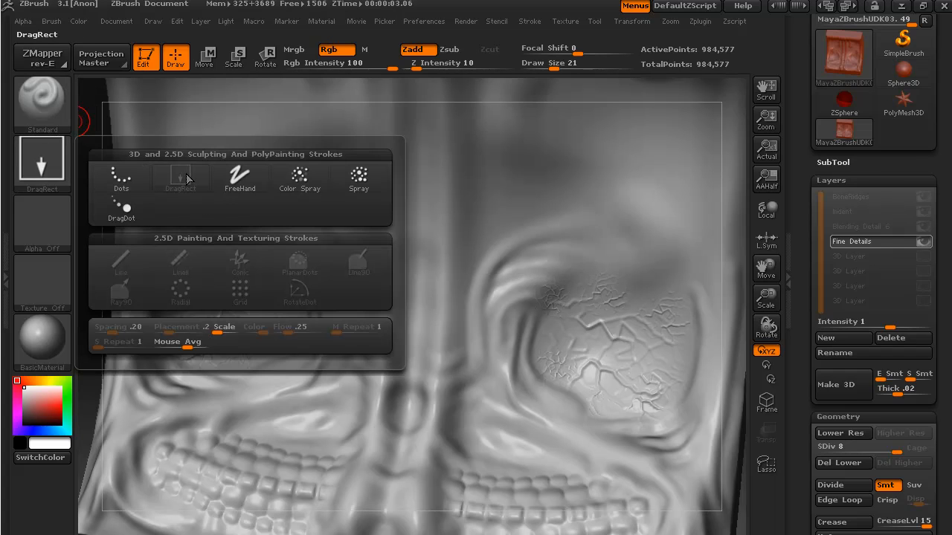
Switch to the Dots stroke and smooth over the eye-socket cracks.
{"action": "left_click", "coordinate": [120, 178]}
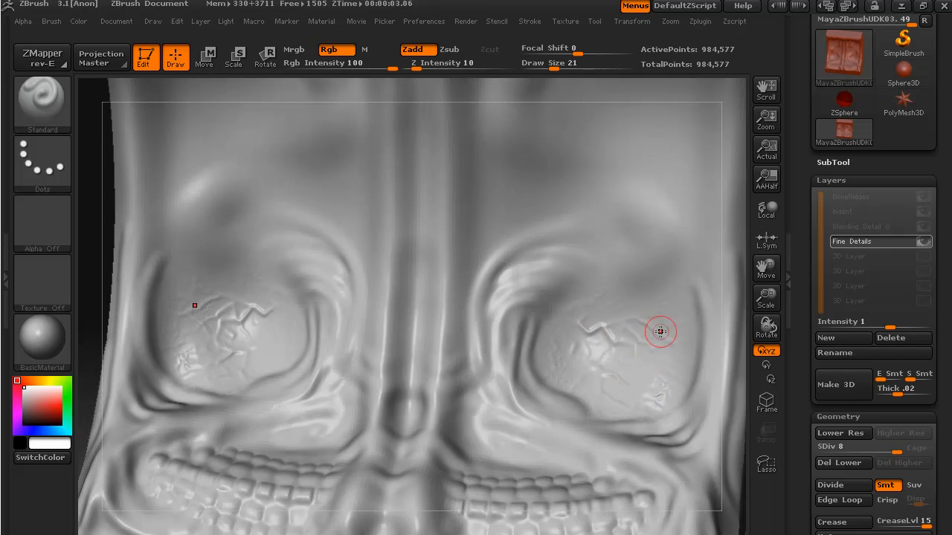
{"action": "mouse_move", "coordinate": [569, 313]}
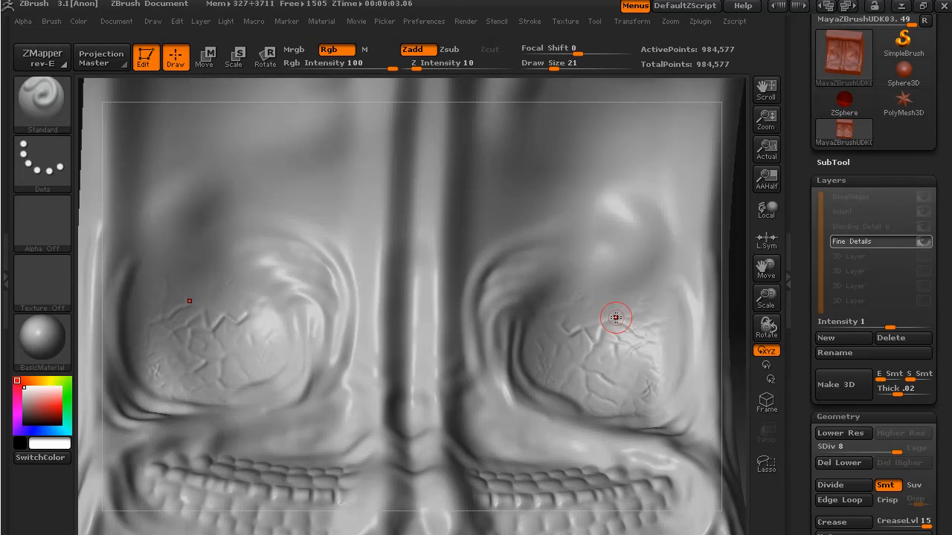
{"action": "left_click_drag", "start_coordinate": [615, 318], "coordinate": [585, 330]}
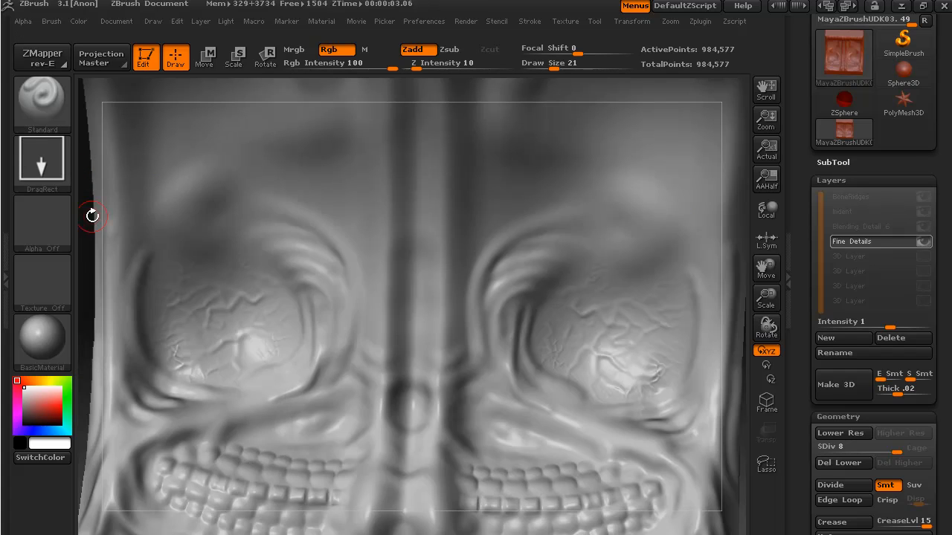
Select the wavy vertical-line Alpha 58 from the alpha library.
{"action": "left_click", "coordinate": [42, 223]}
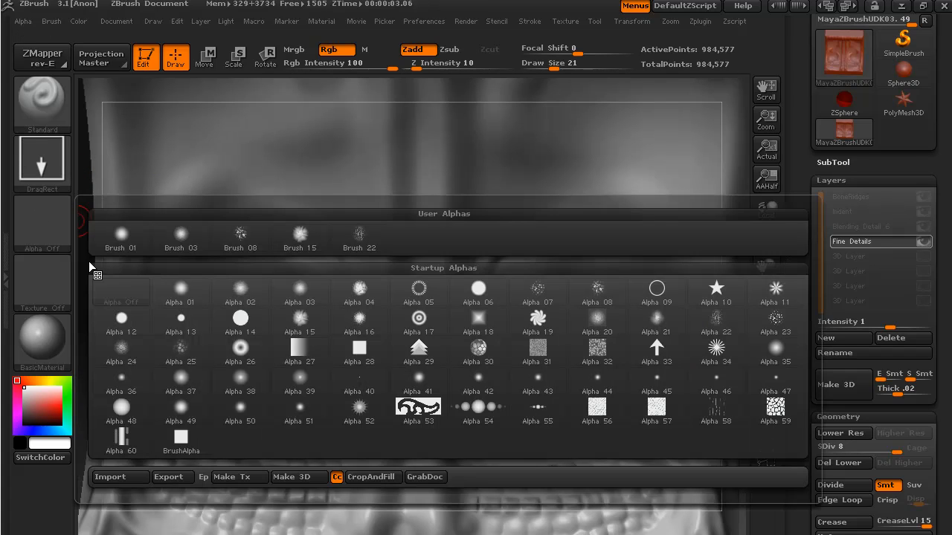
{"action": "left_click", "coordinate": [418, 407]}
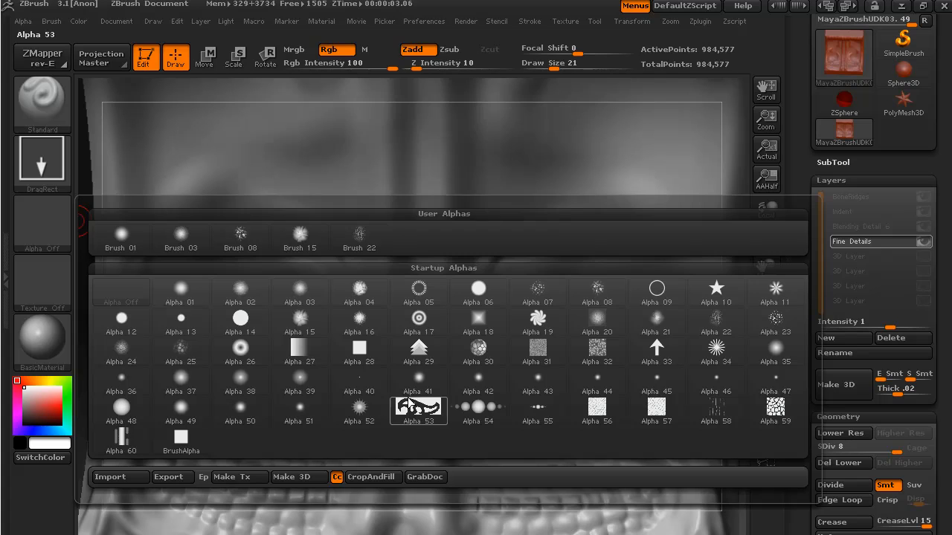
{"action": "left_click", "coordinate": [715, 412]}
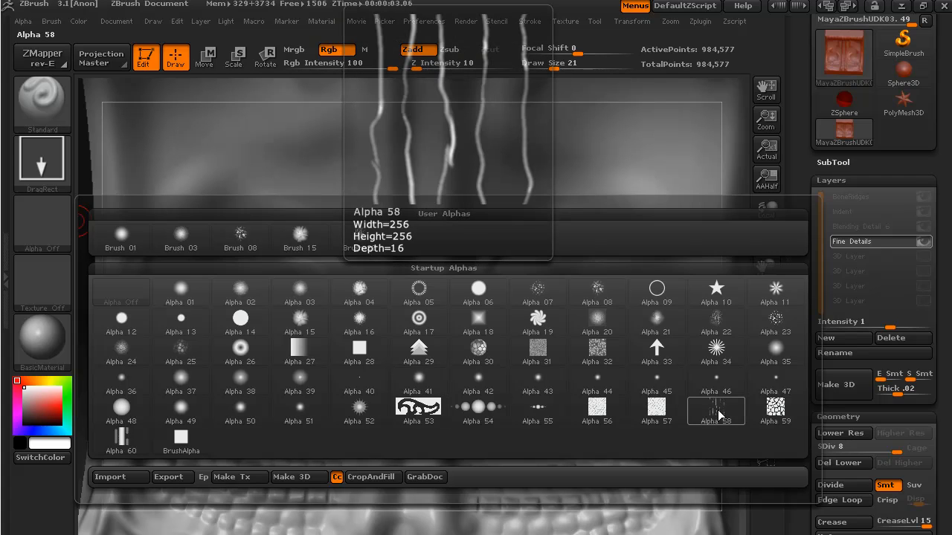
{"action": "left_click", "coordinate": [716, 410]}
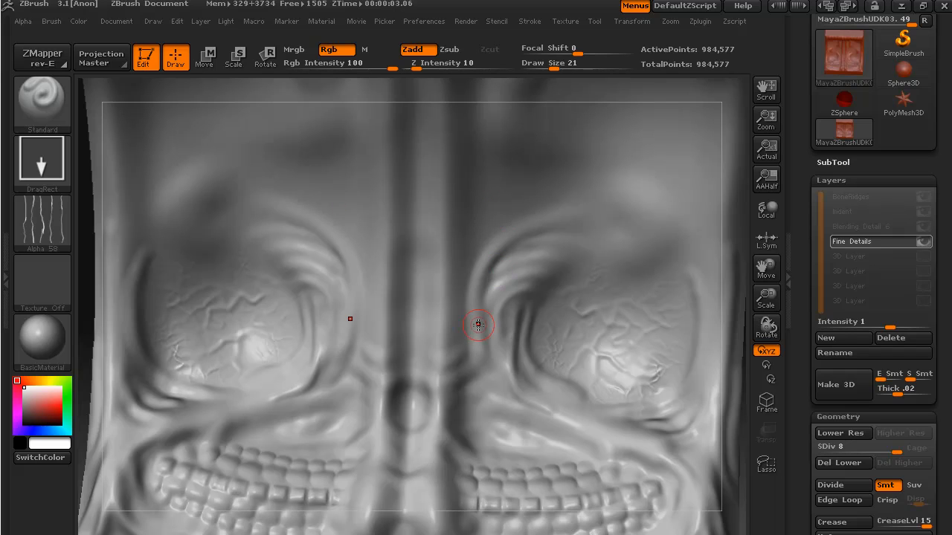
{"action": "mouse_move", "coordinate": [444, 304]}
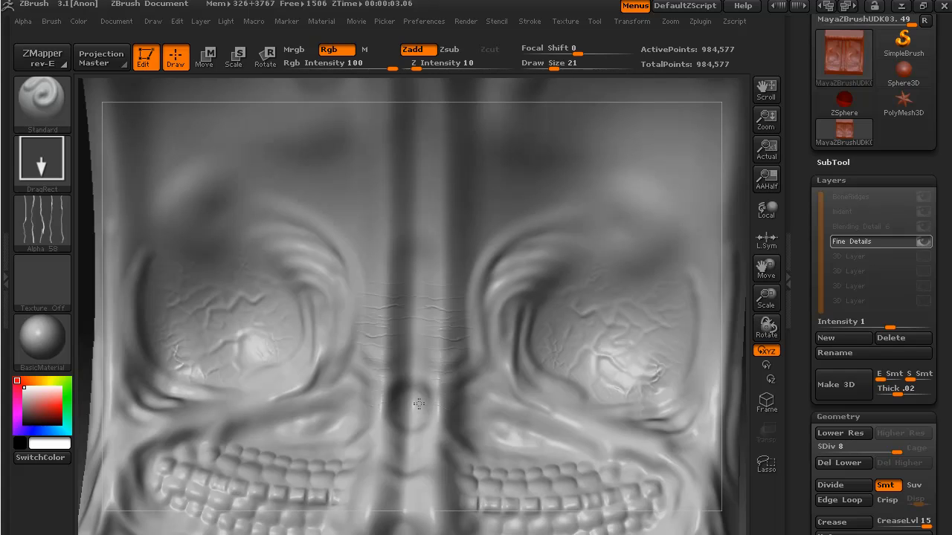
{"action": "mouse_move", "coordinate": [438, 428]}
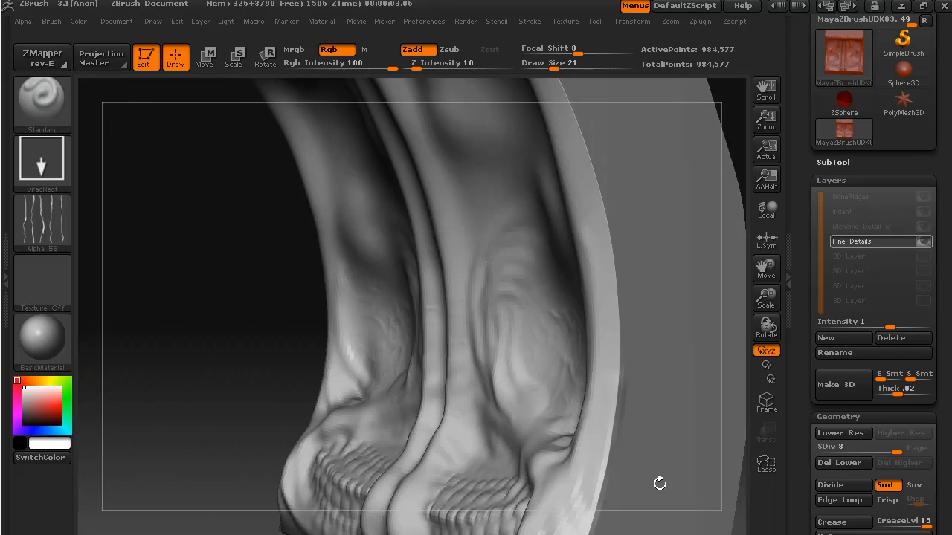
Orbit back to the front view and smooth the right eye socket's cracks.
{"action": "left_click_drag", "start_coordinate": [660, 484], "coordinate": [426, 421]}
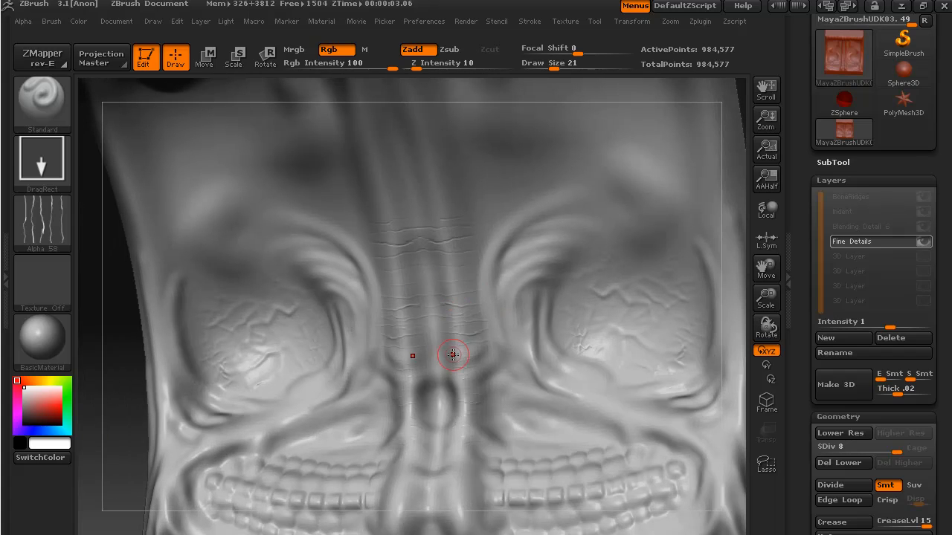
{"action": "mouse_move", "coordinate": [428, 297]}
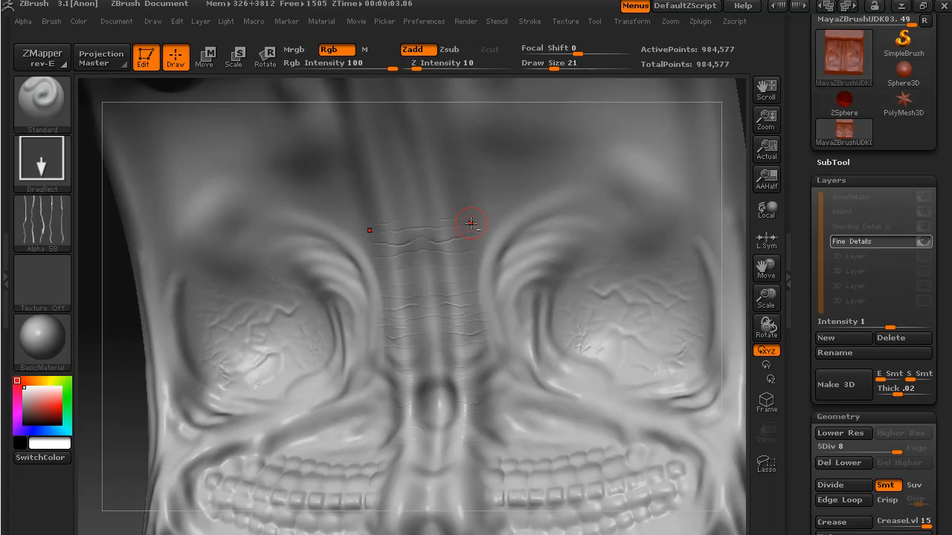
{"action": "mouse_move", "coordinate": [456, 231]}
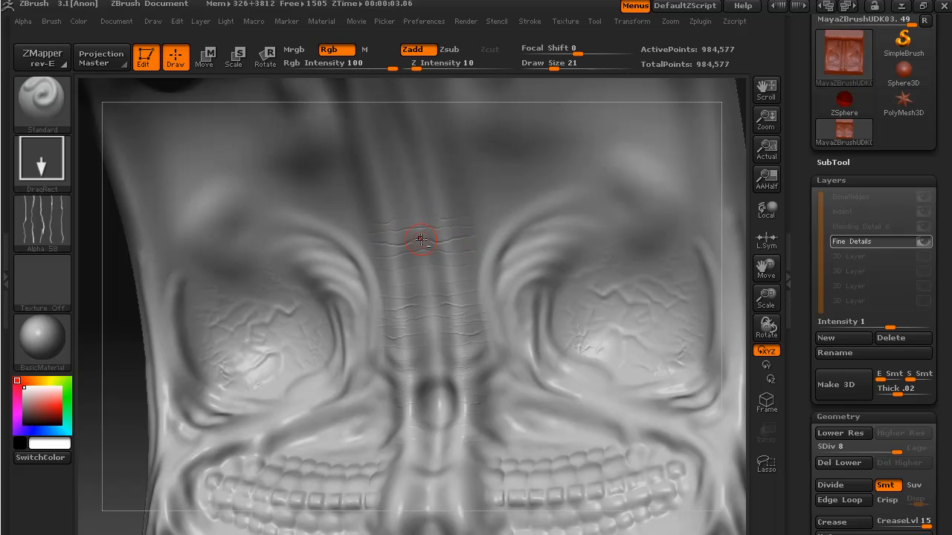
{"action": "mouse_move", "coordinate": [439, 197]}
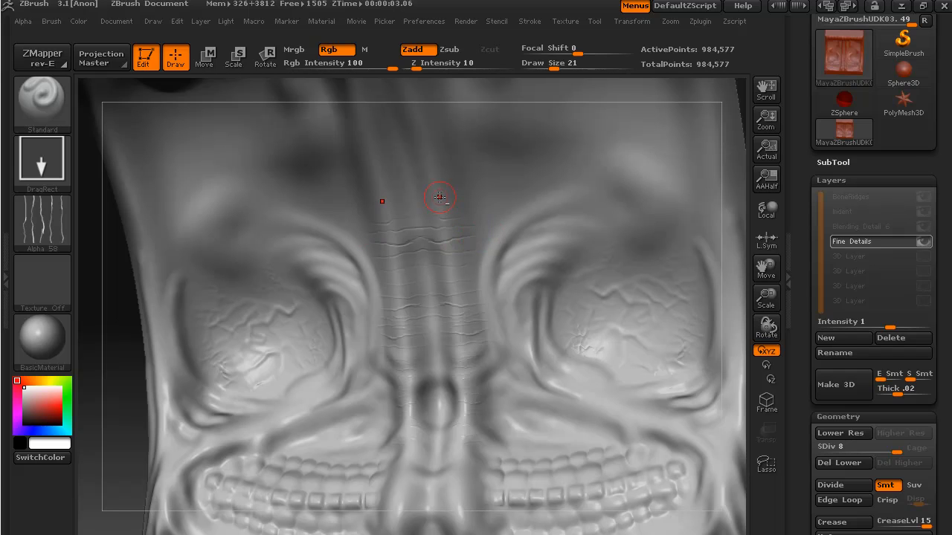
{"action": "mouse_move", "coordinate": [476, 195]}
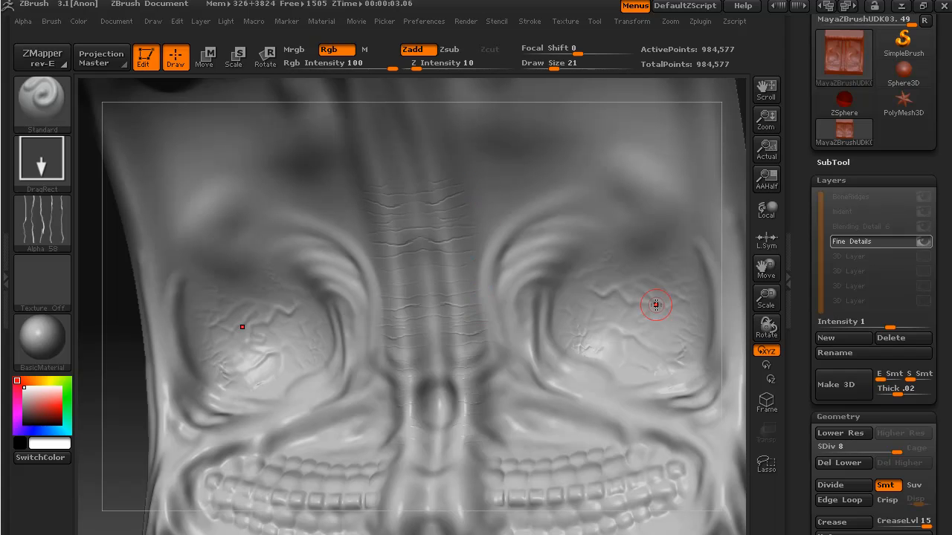
{"action": "left_click_drag", "start_coordinate": [656, 305], "coordinate": [487, 248]}
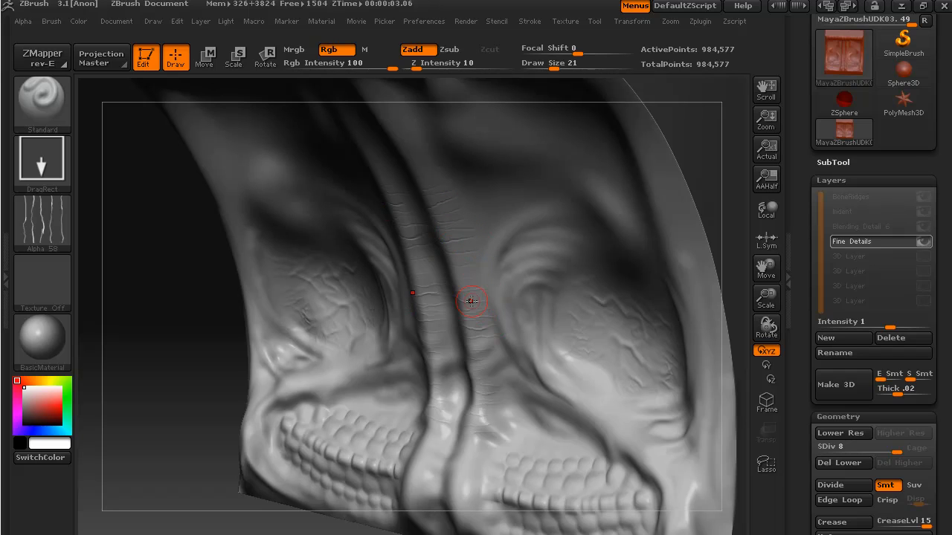
{"action": "mouse_move", "coordinate": [477, 366]}
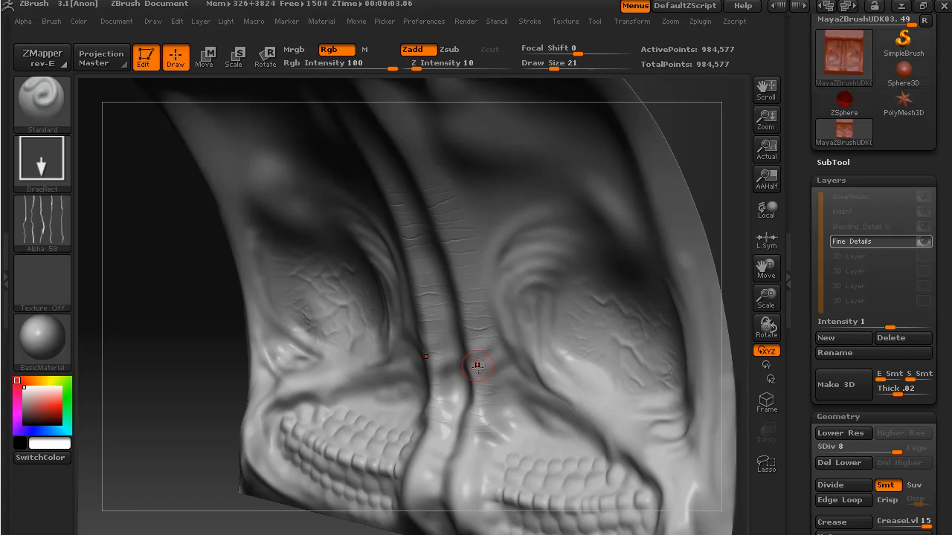
{"action": "mouse_move", "coordinate": [475, 383]}
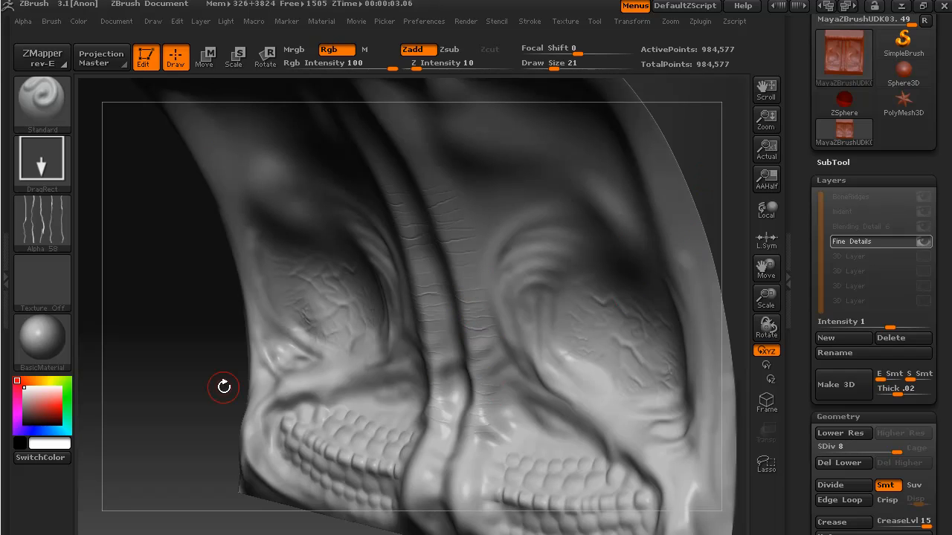
{"action": "mouse_move", "coordinate": [121, 277]}
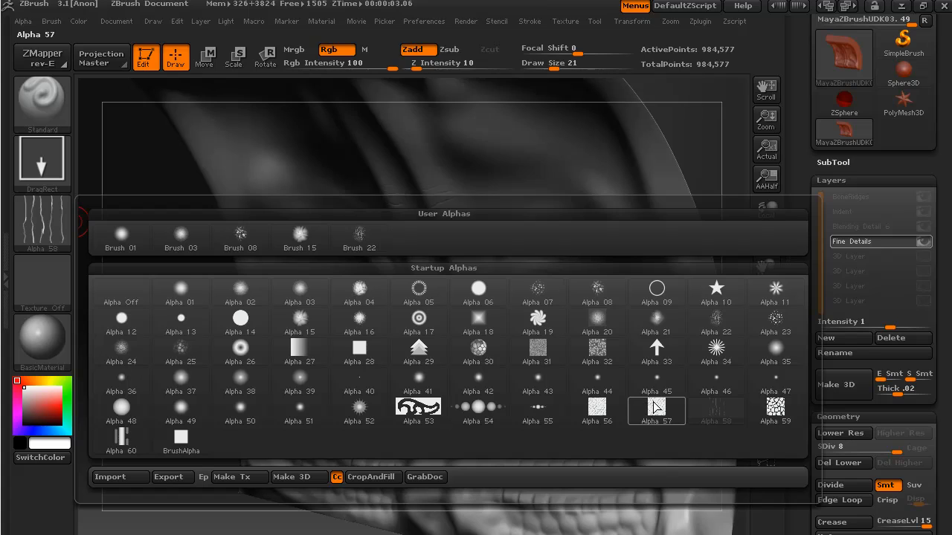
{"action": "mouse_move", "coordinate": [656, 411]}
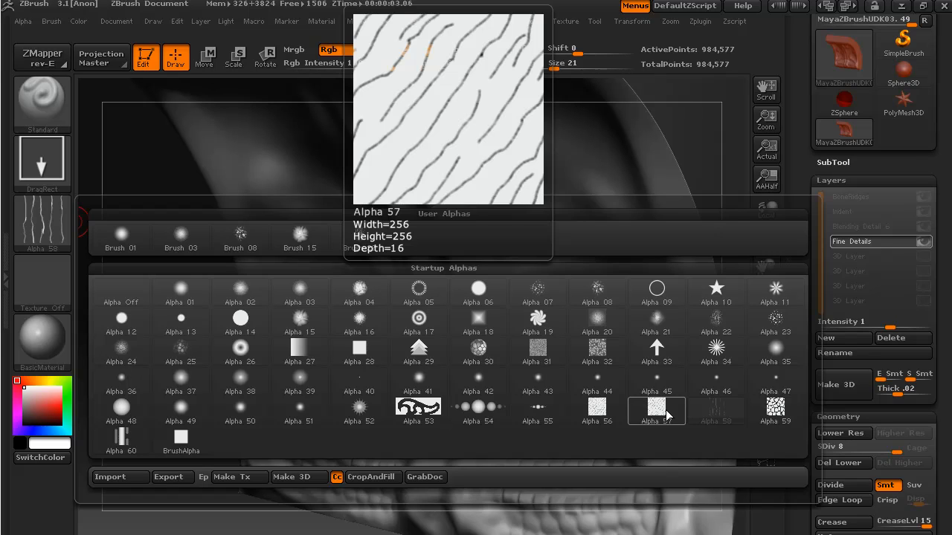
Select the diagonal crack-line Alpha 57 and set Focal Shift to 69.
{"action": "left_click", "coordinate": [656, 411]}
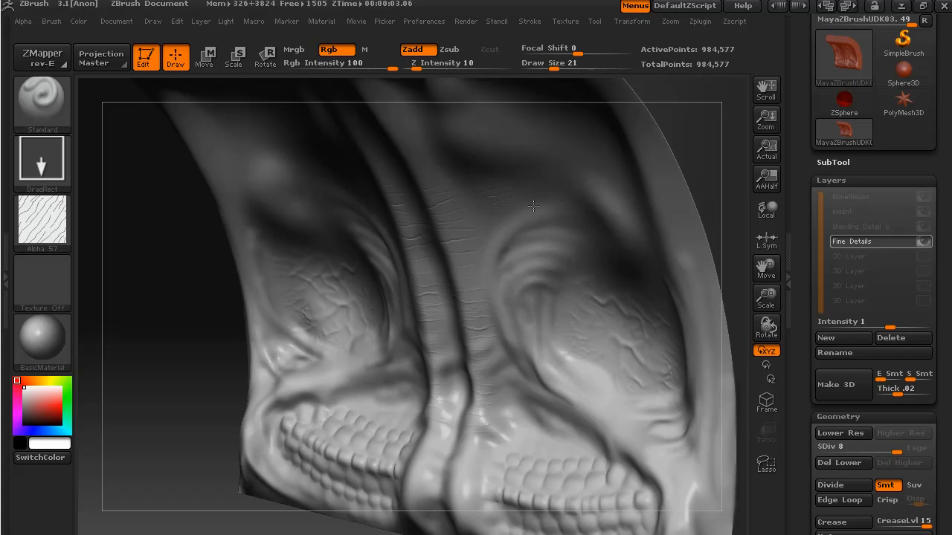
{"action": "left_click_drag", "start_coordinate": [533, 207], "coordinate": [500, 236]}
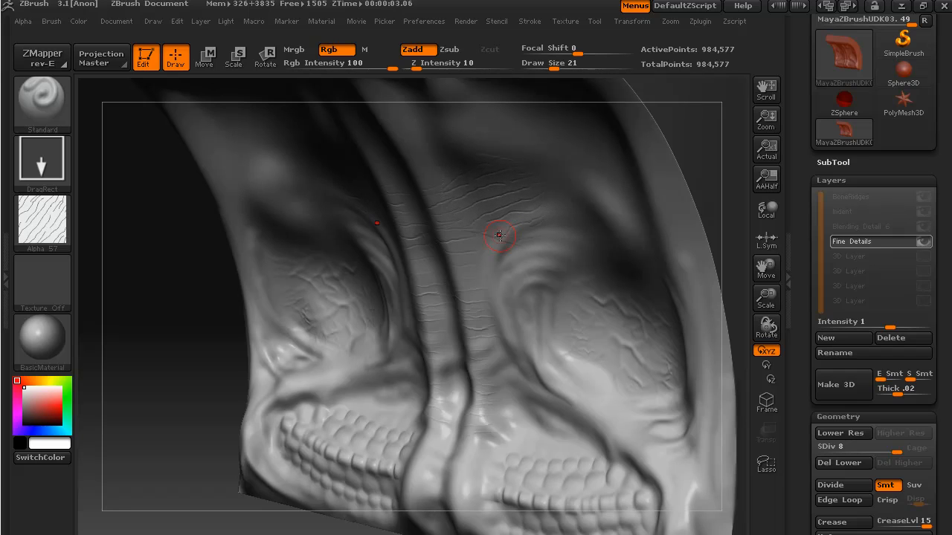
{"action": "mouse_move", "coordinate": [551, 230]}
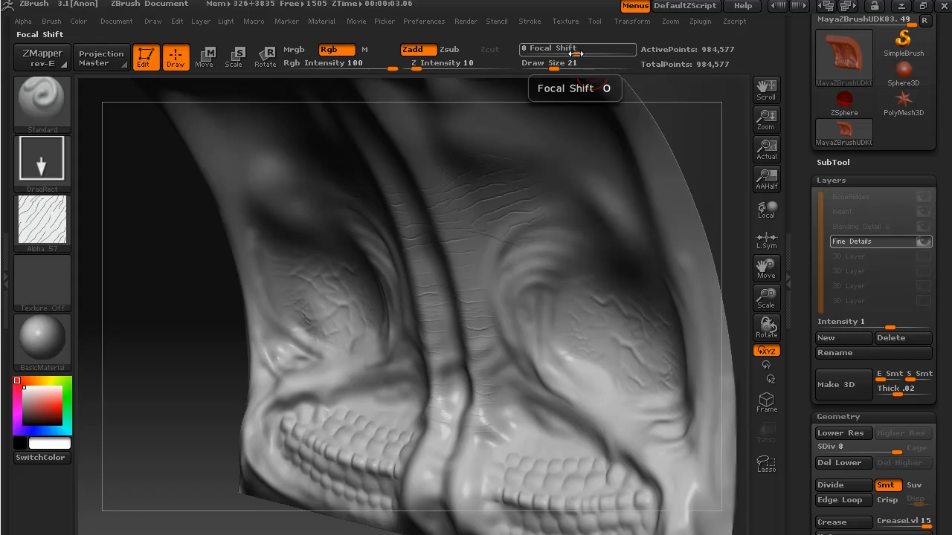
{"action": "left_click_drag", "start_coordinate": [577, 50], "coordinate": [554, 50]}
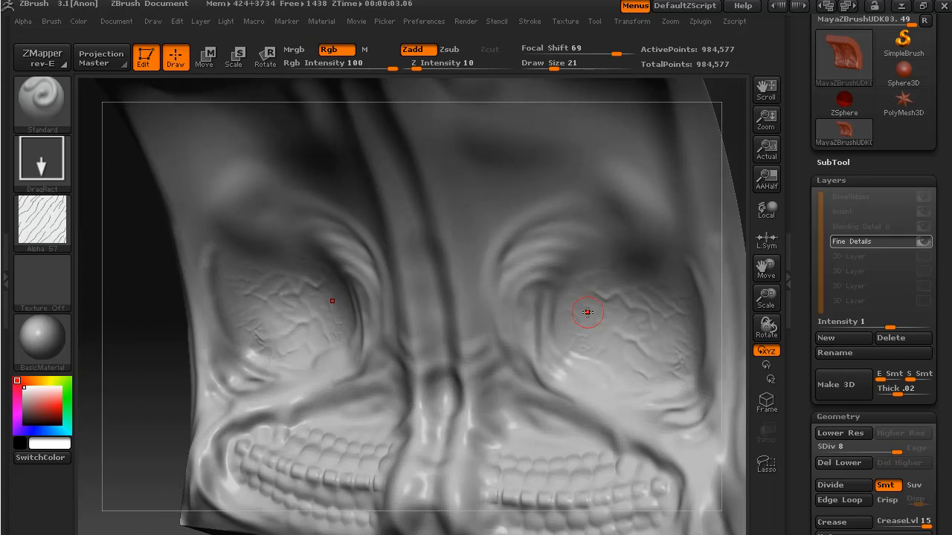
{"action": "mouse_move", "coordinate": [380, 234]}
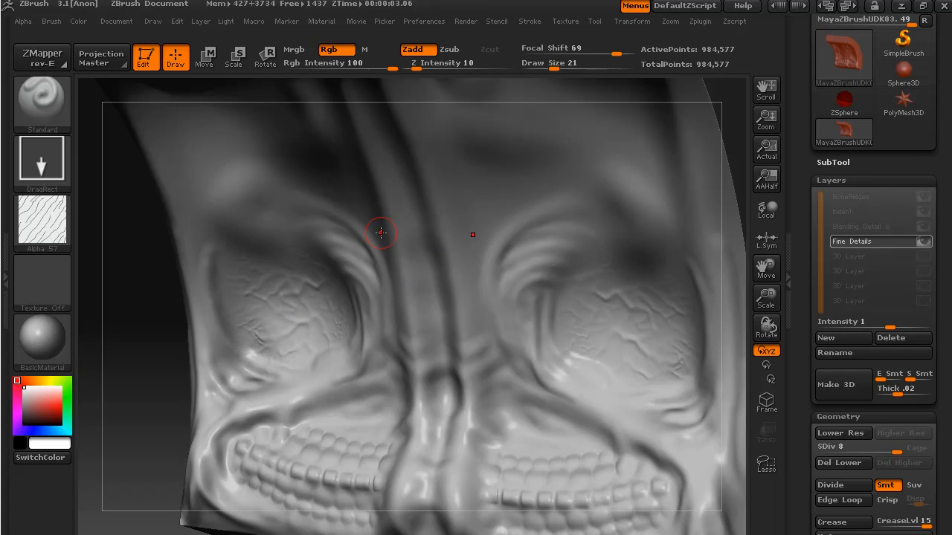
Clear the brush alpha and switch the stroke type to Dots.
{"action": "left_click", "coordinate": [42, 223]}
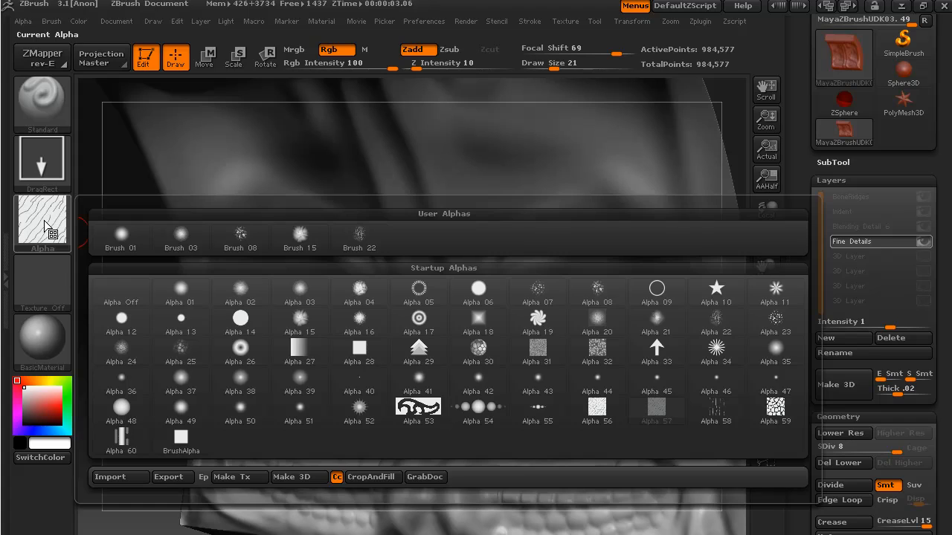
{"action": "left_click", "coordinate": [656, 411]}
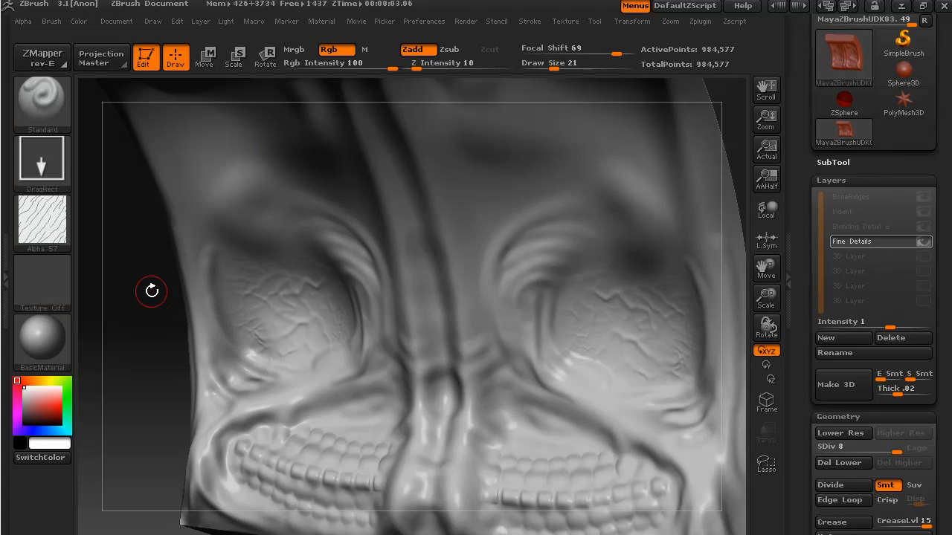
{"action": "mouse_move", "coordinate": [158, 339]}
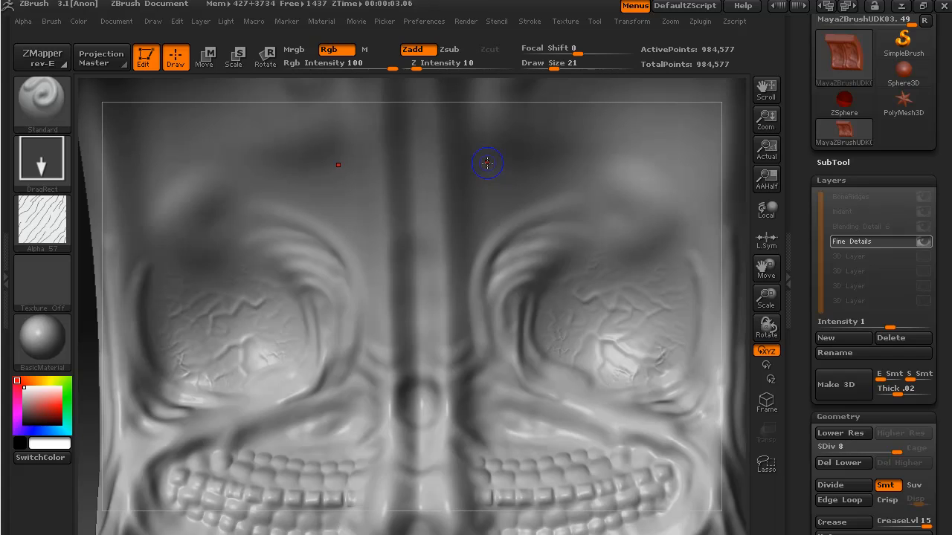
{"action": "left_click", "coordinate": [42, 103]}
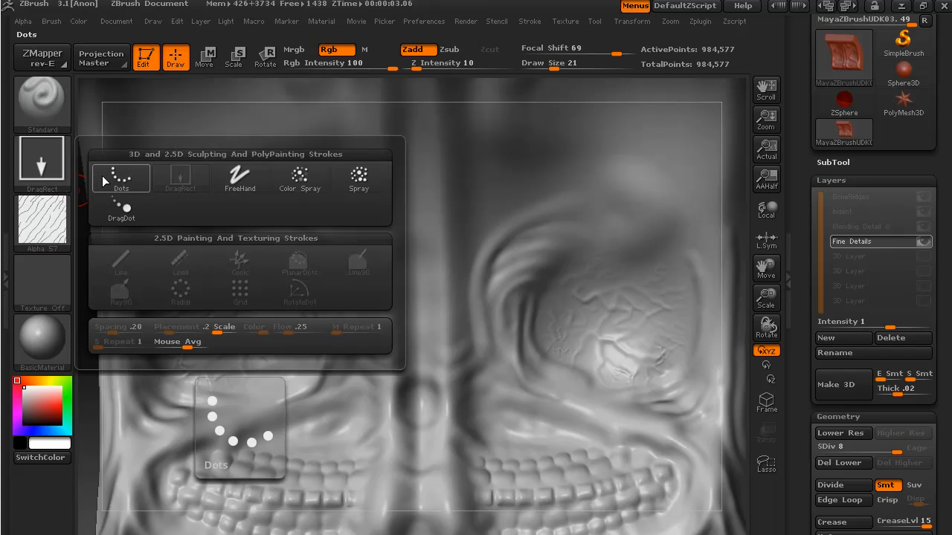
{"action": "left_click", "coordinate": [120, 179]}
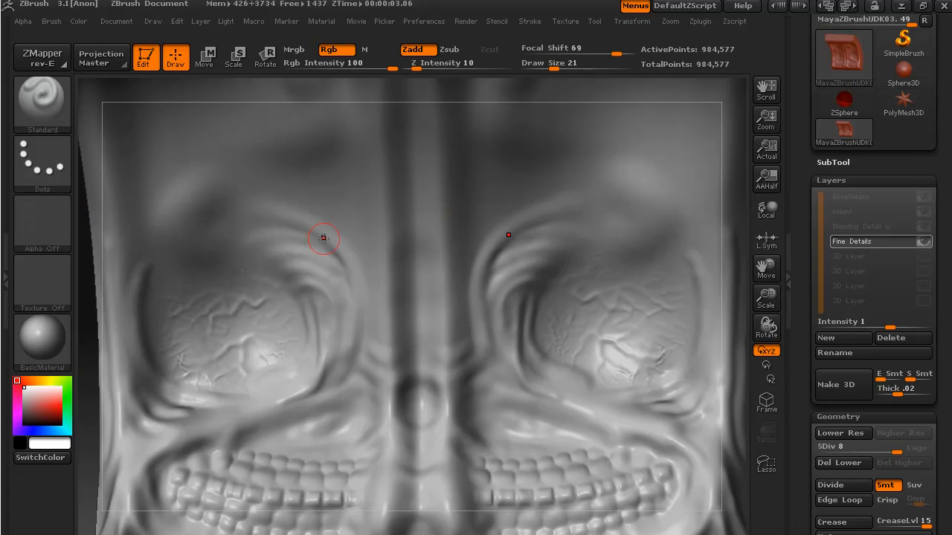
{"action": "mouse_move", "coordinate": [490, 219]}
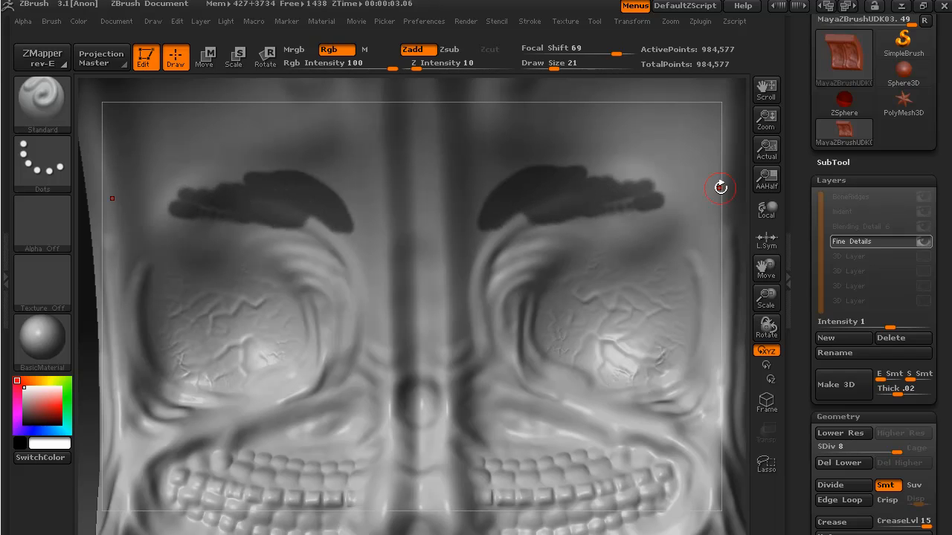
{"action": "mouse_move", "coordinate": [571, 193]}
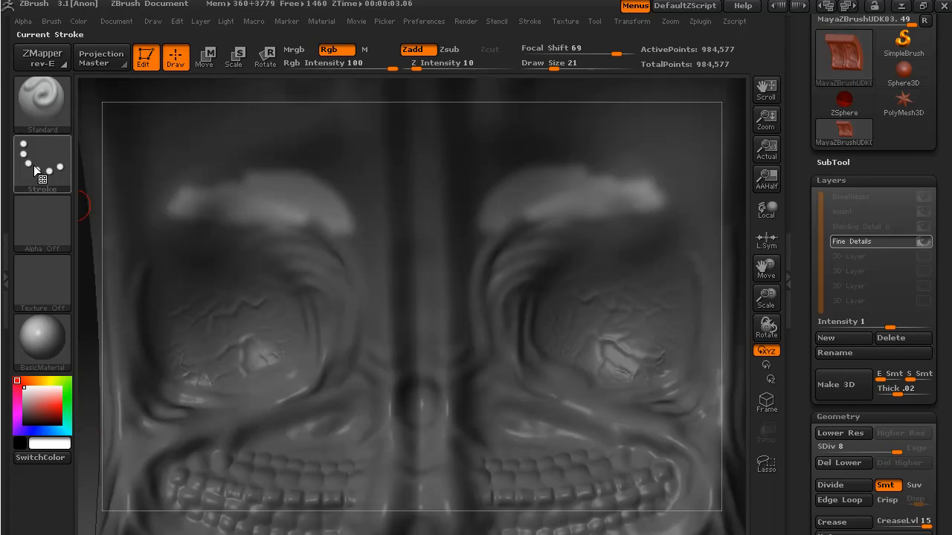
Switch to the DragRect stroke and stamp Brush 22 cracks over the masked eyebrow.
{"action": "left_click", "coordinate": [41, 164]}
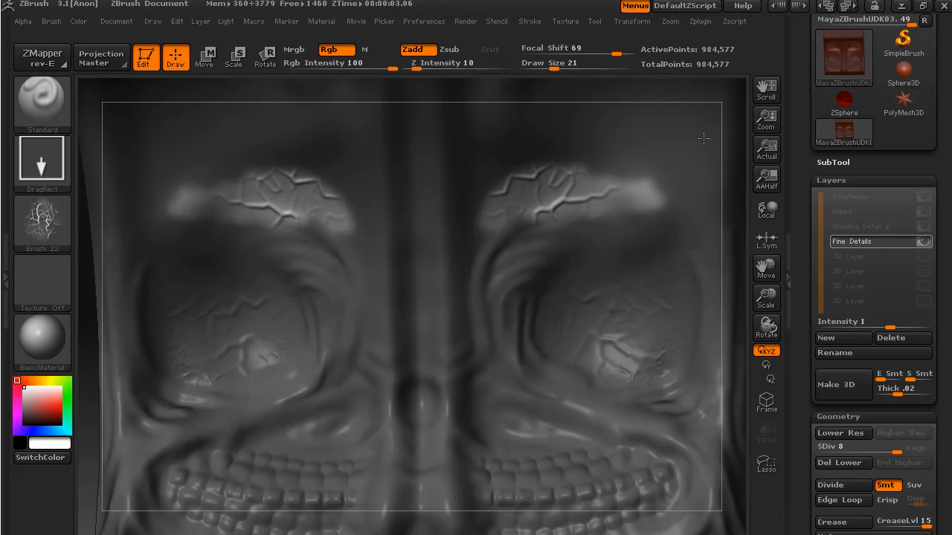
{"action": "left_click", "coordinate": [599, 190]}
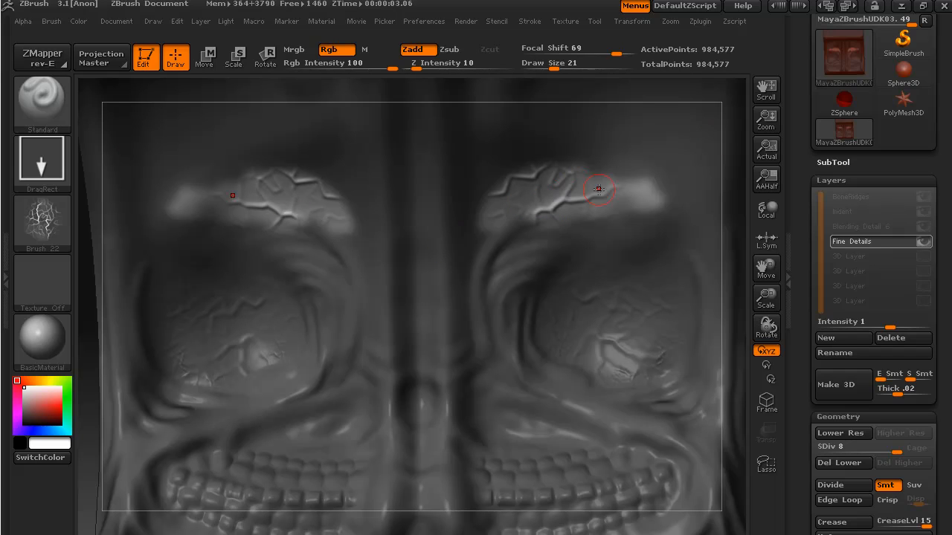
{"action": "mouse_move", "coordinate": [640, 171]}
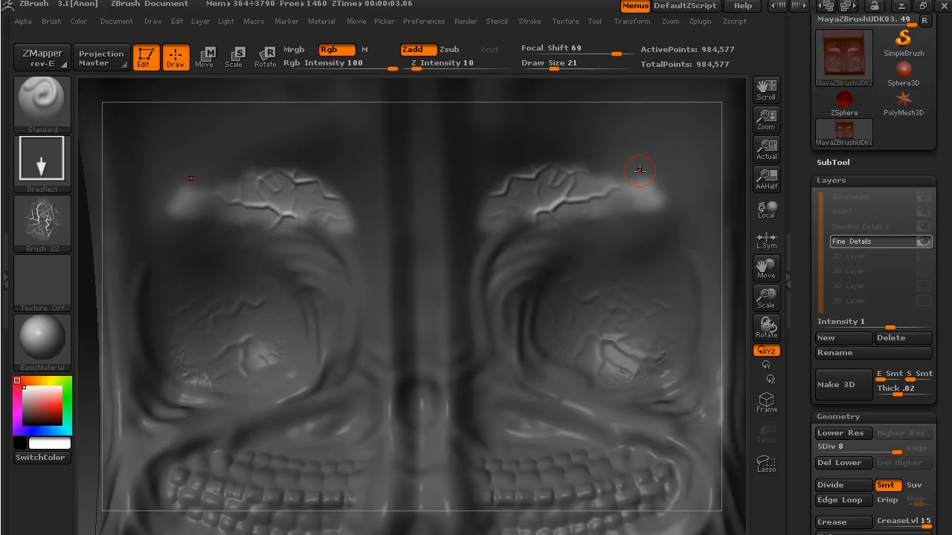
{"action": "left_click_drag", "start_coordinate": [638, 171], "coordinate": [578, 196]}
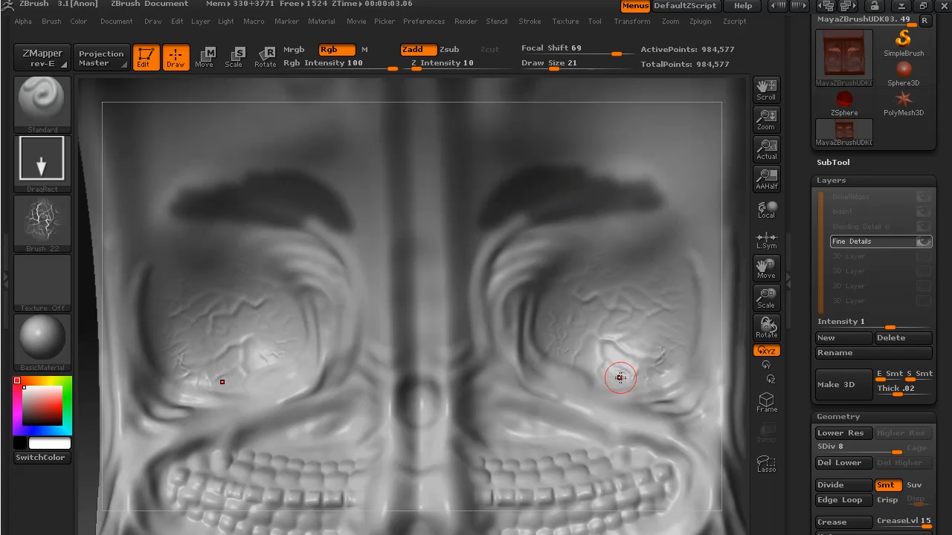
{"action": "mouse_move", "coordinate": [648, 216]}
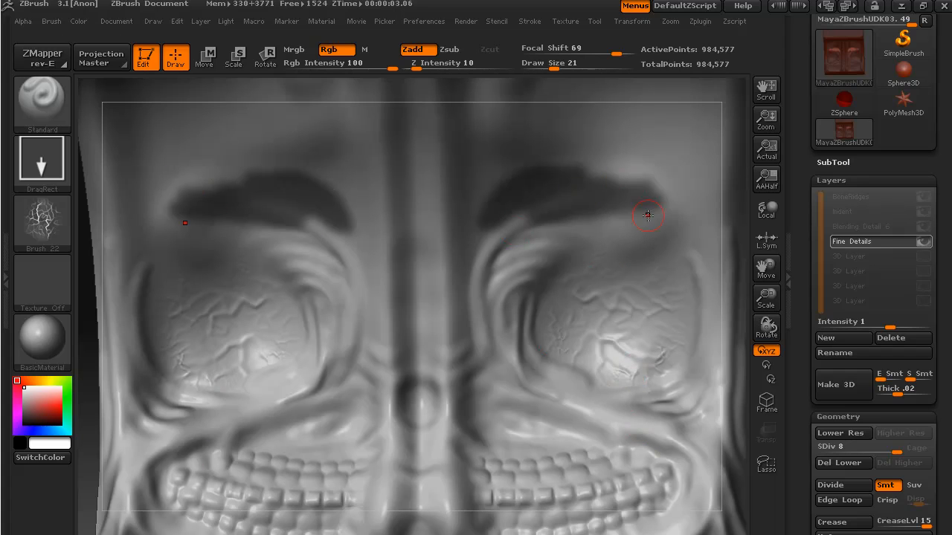
{"action": "mouse_move", "coordinate": [41, 163]}
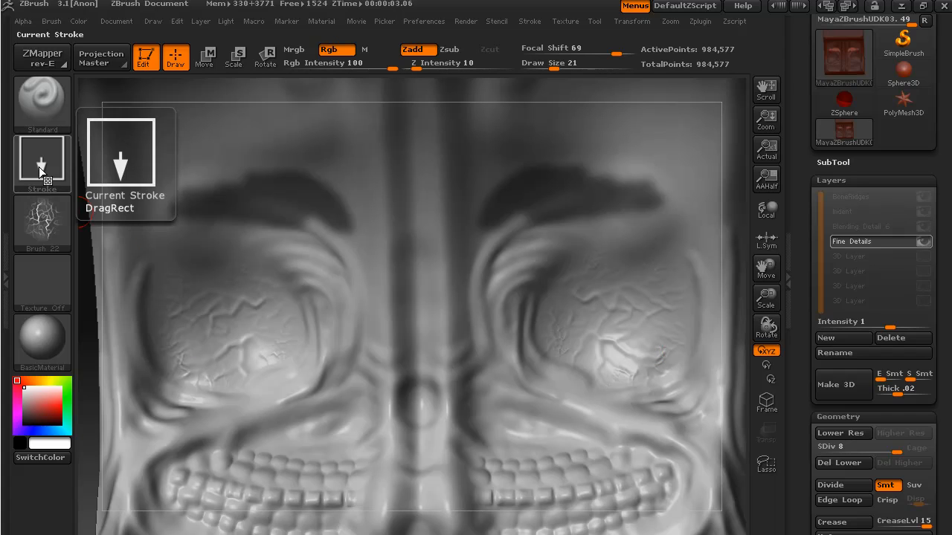